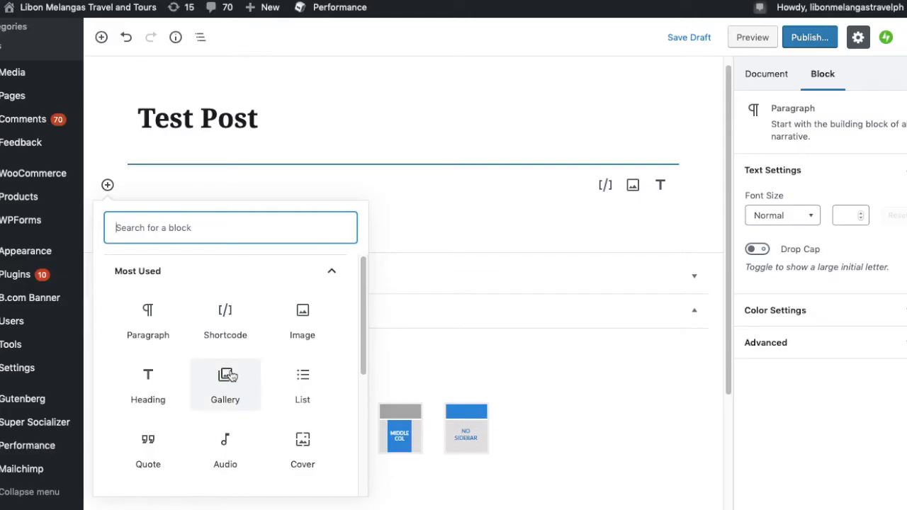
Insert a Custom HTML block from the Formatting category and focus its empty code area
scroll("down", 3)
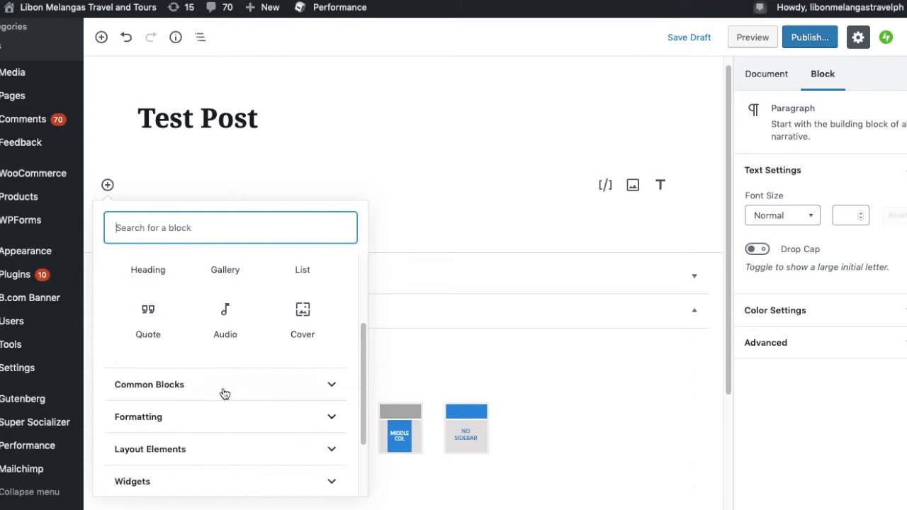
scroll("down", 3)
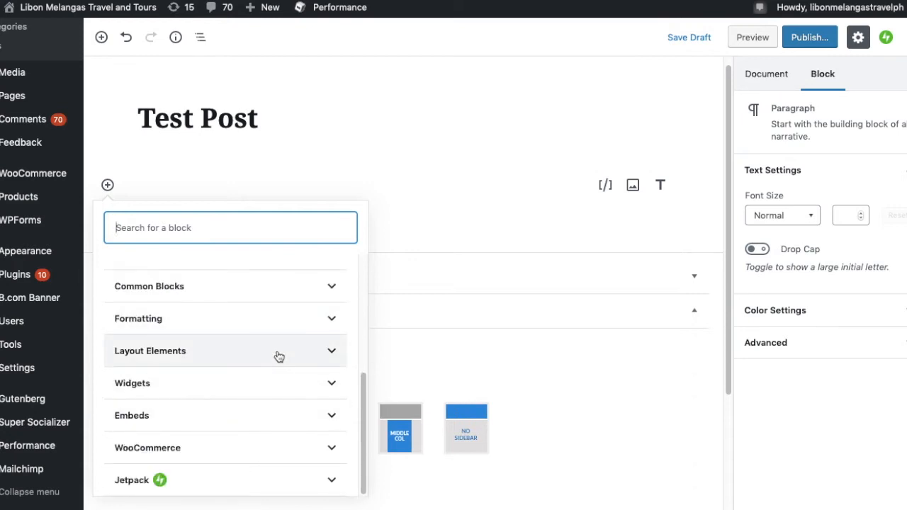
left_click(226, 351)
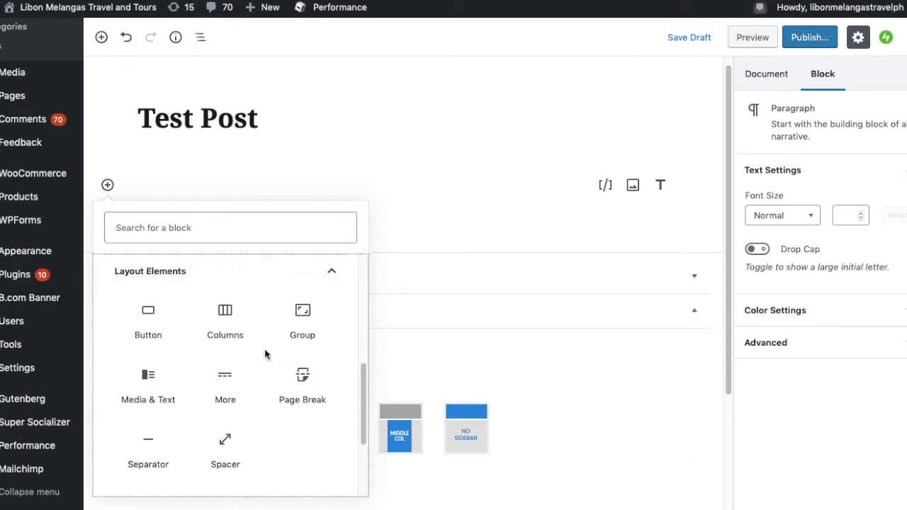
left_click(331, 271)
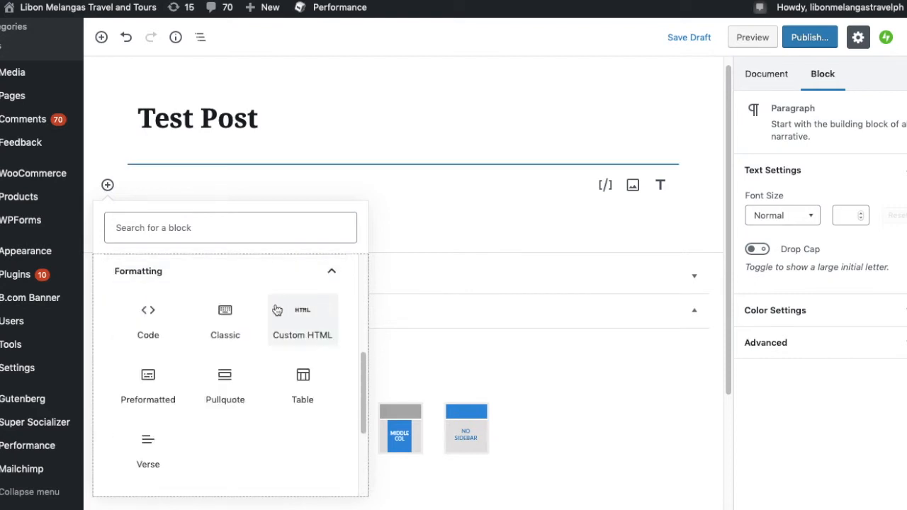
left_click(302, 319)
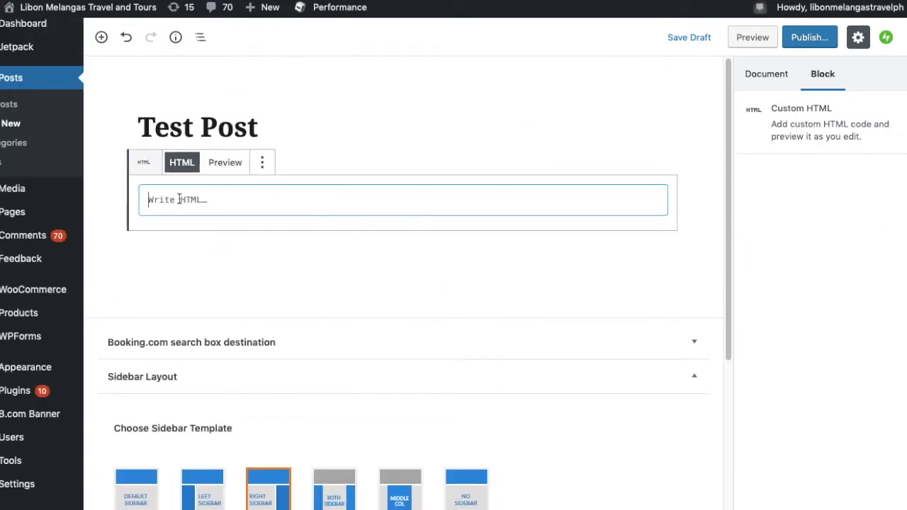
left_click(178, 199)
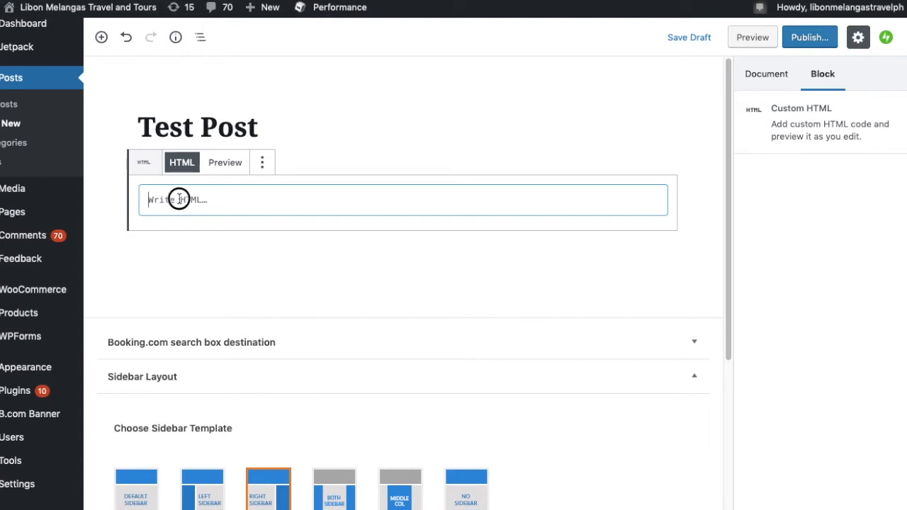
left_click(177, 200)
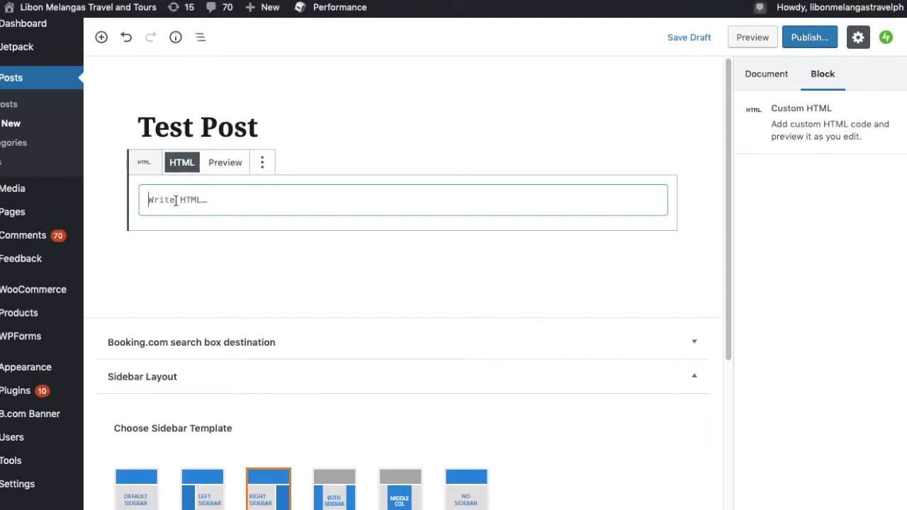
mouse_move(662, 473)
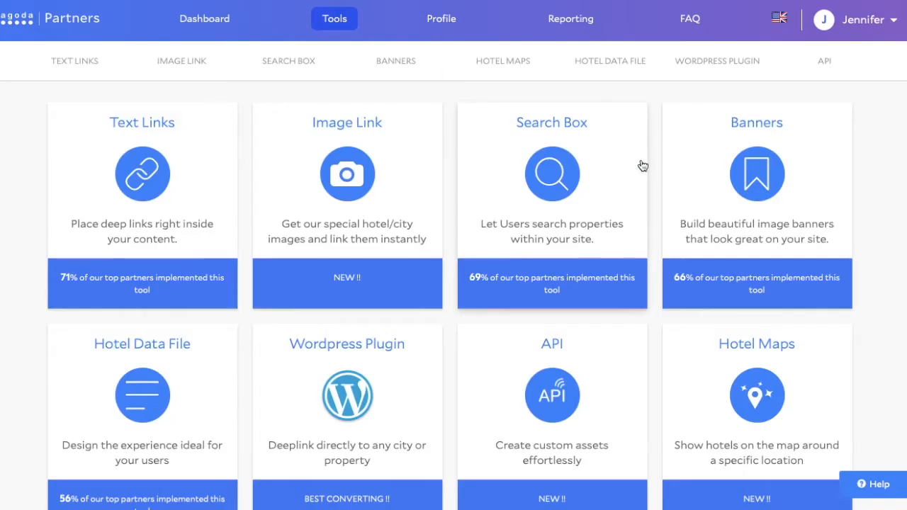
mouse_move(745, 311)
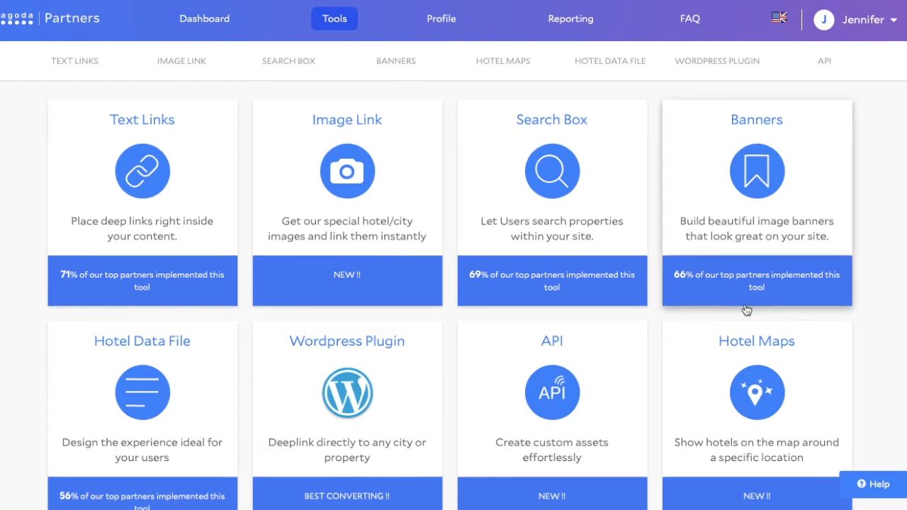
Go to Banners under Tools and start Create Dynamic Banner
scroll("up", 3)
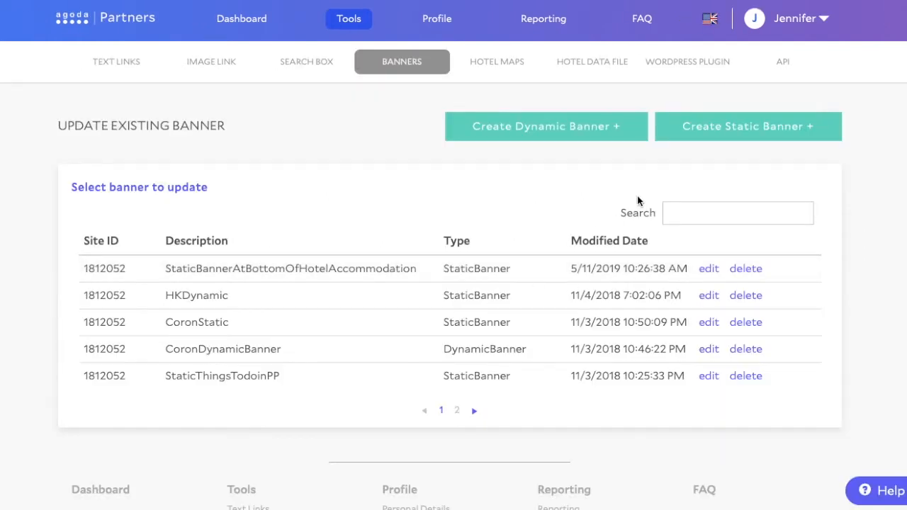
left_click(551, 126)
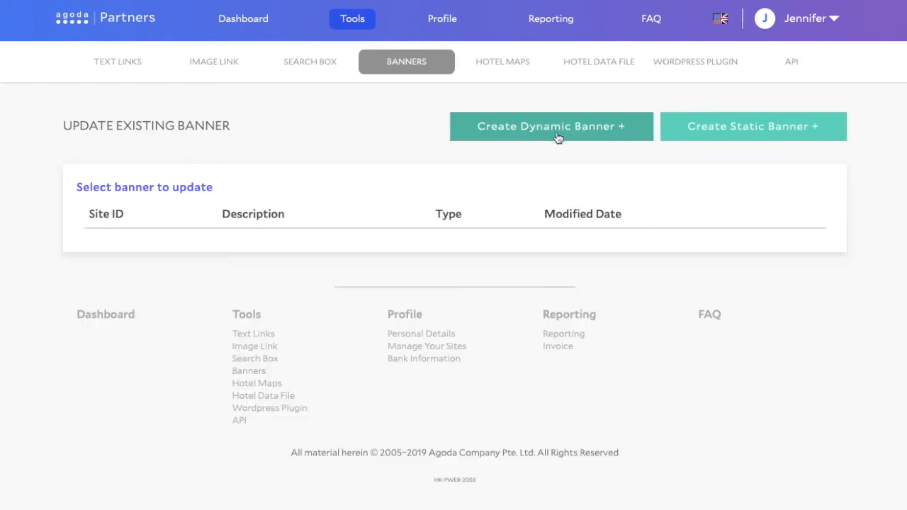
mouse_move(368, 276)
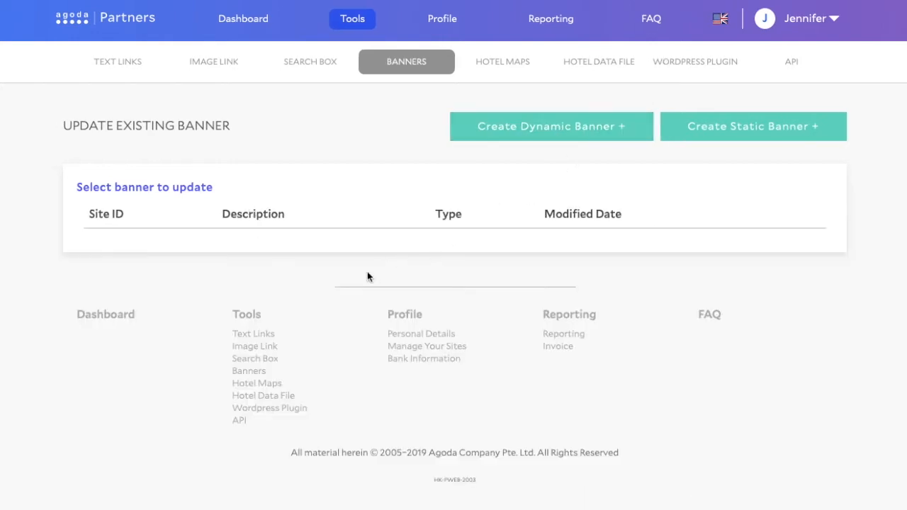
left_click(551, 127)
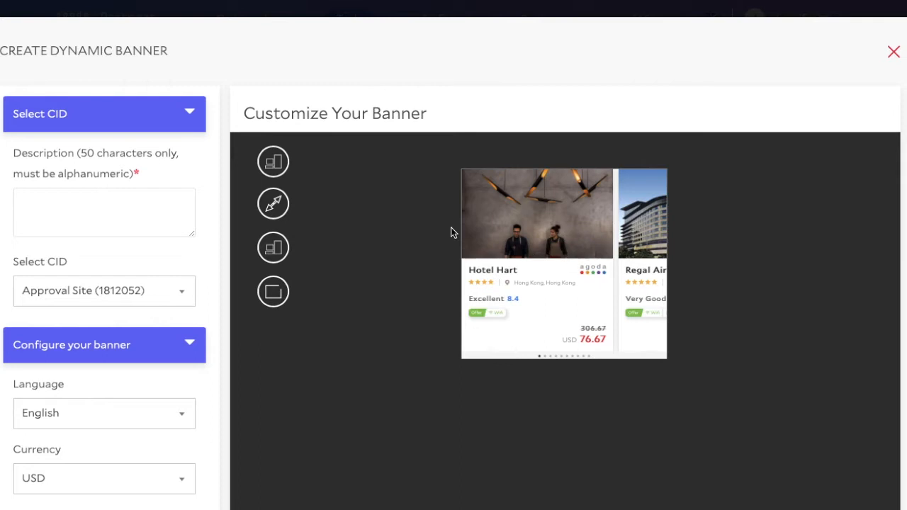
Set the banner layout to 300x600 Tall and enter the description TestAgodaBanner
left_click(273, 161)
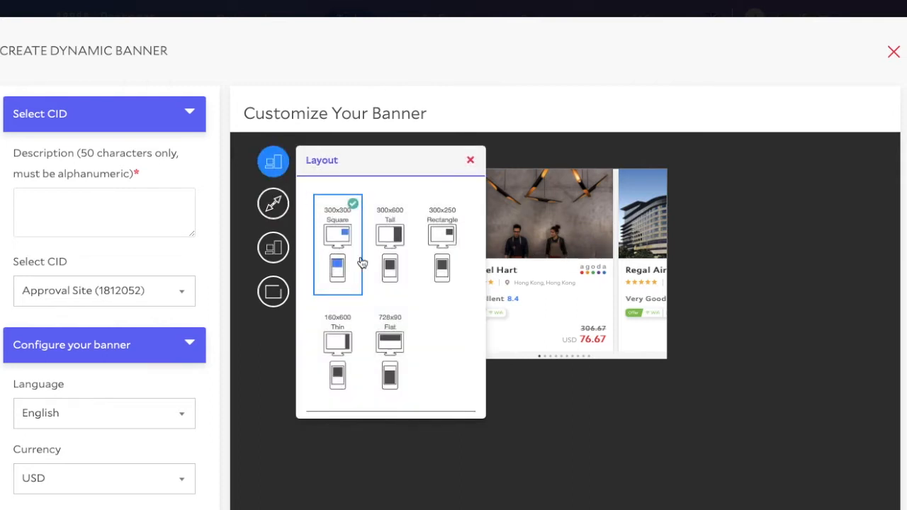
left_click(390, 245)
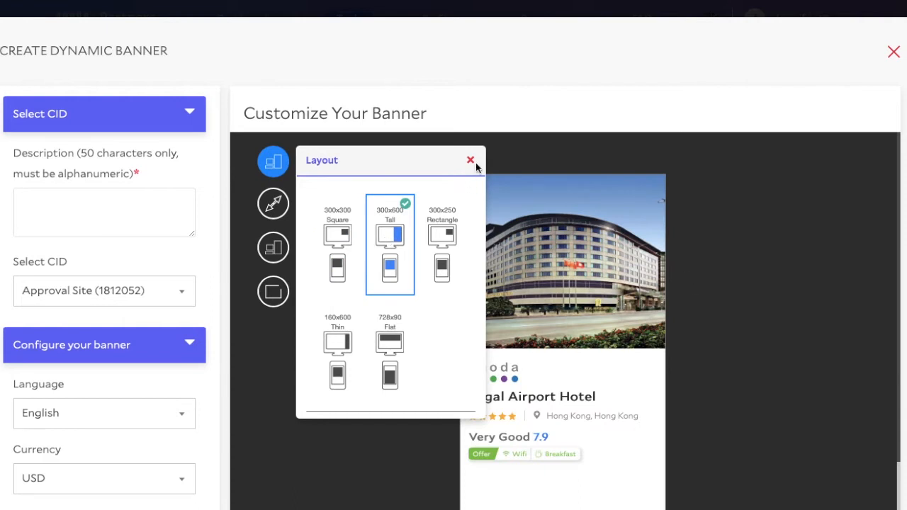
left_click(470, 160)
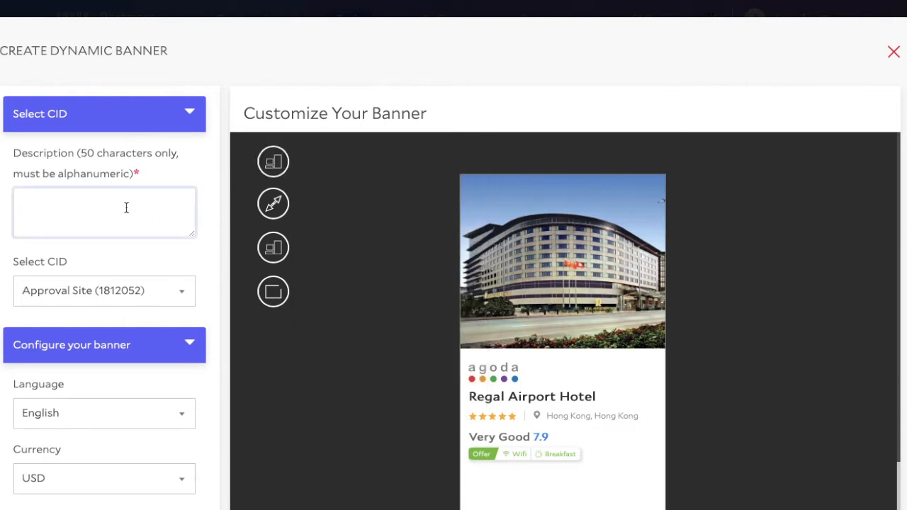
type("T")
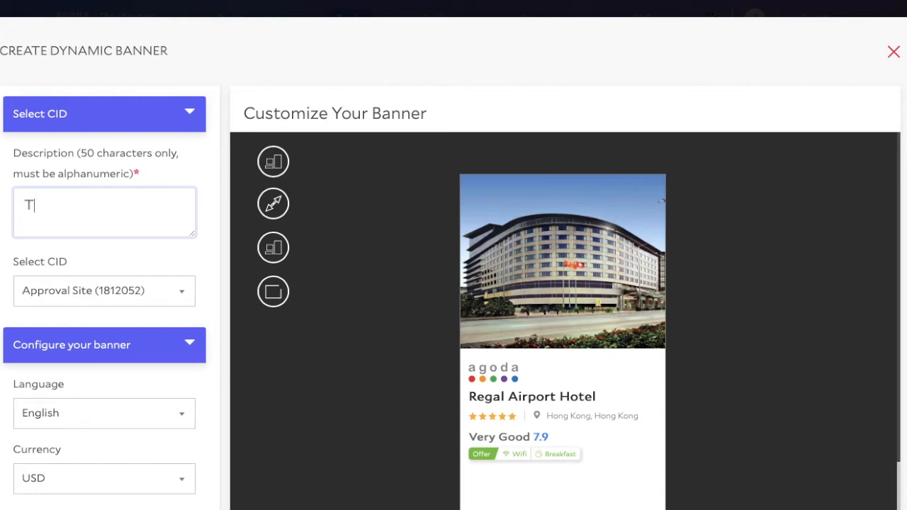
type("estAgodaBann")
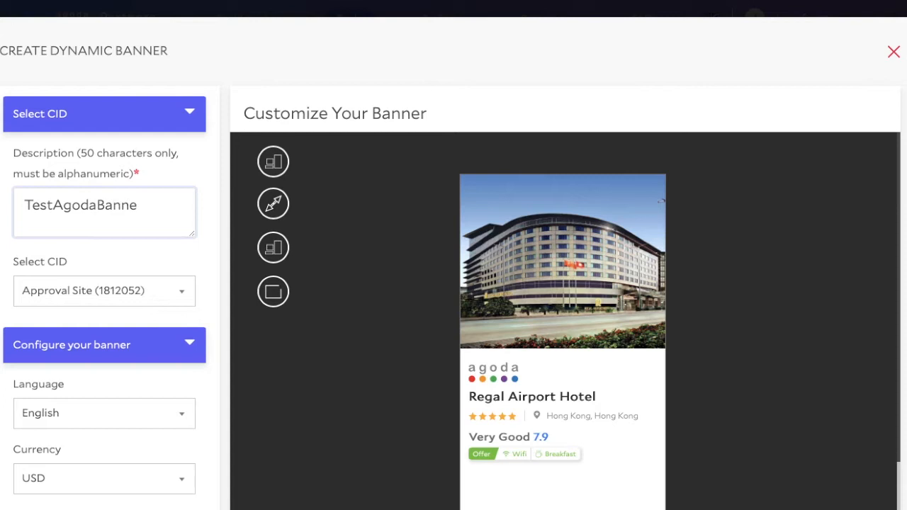
type("e")
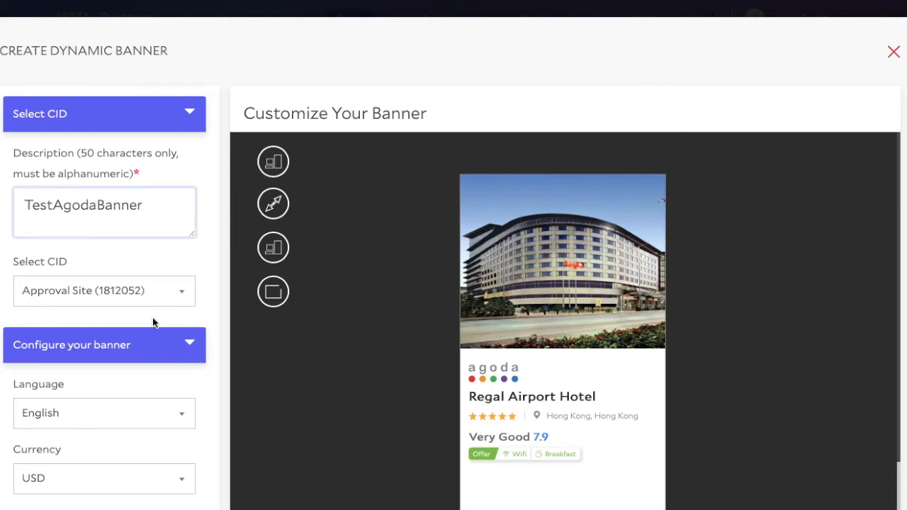
Generate the dynamic banner's embed script
scroll("down", 3)
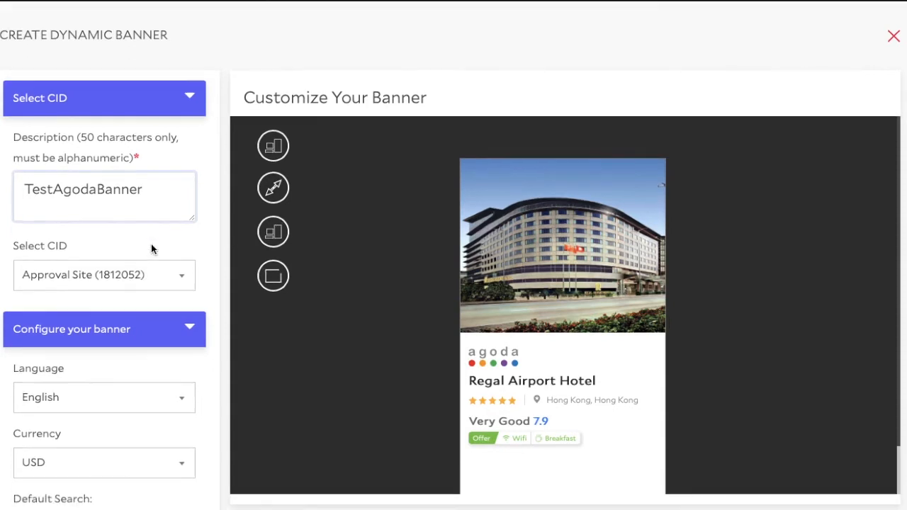
scroll("down", 3)
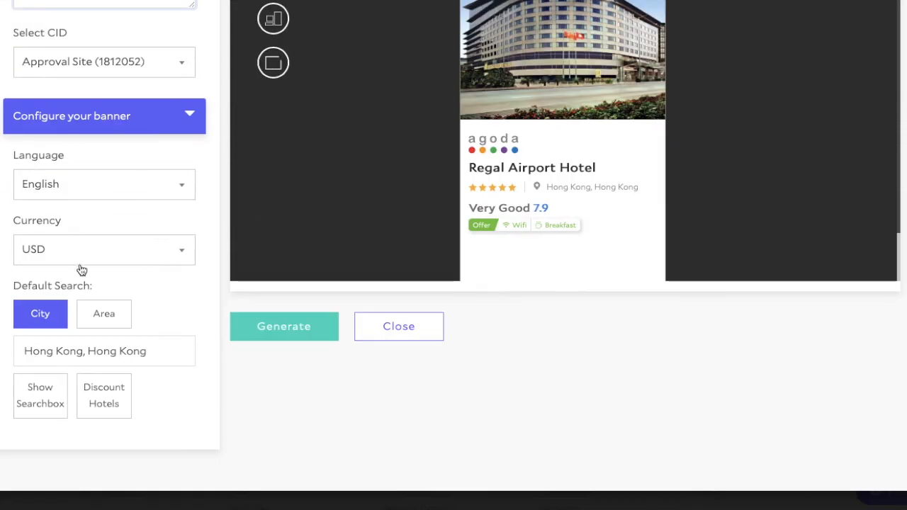
mouse_move(74, 372)
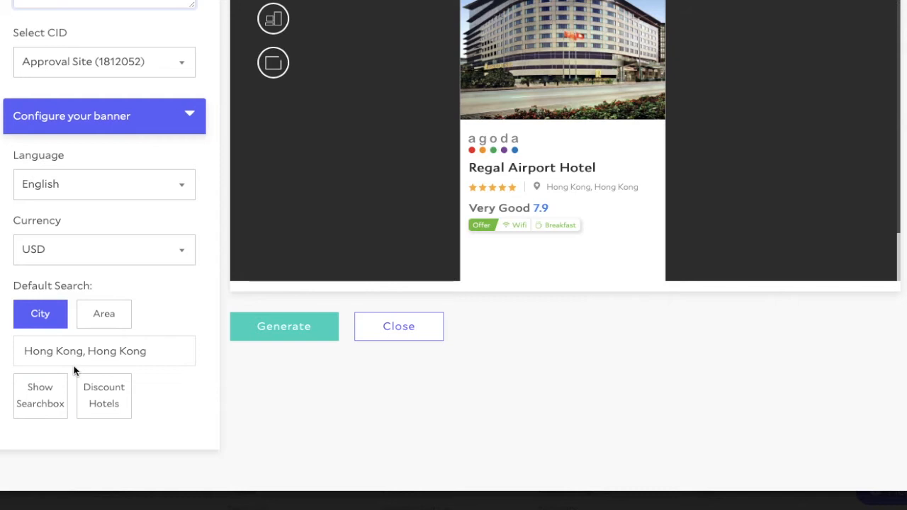
left_click(284, 326)
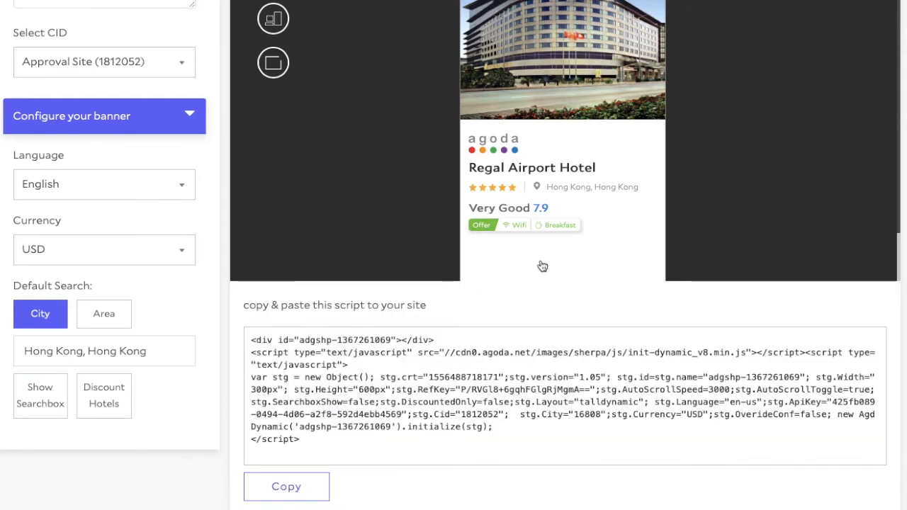
mouse_move(317, 477)
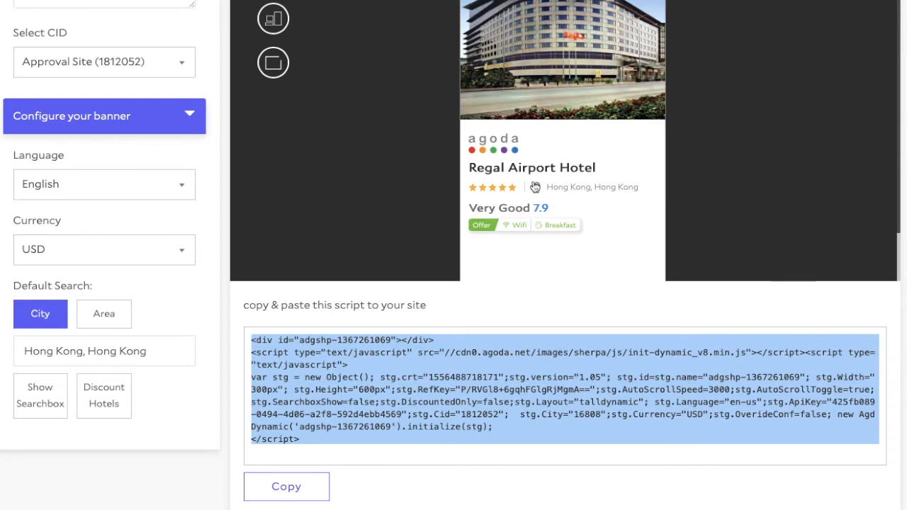
scroll("up", 3)
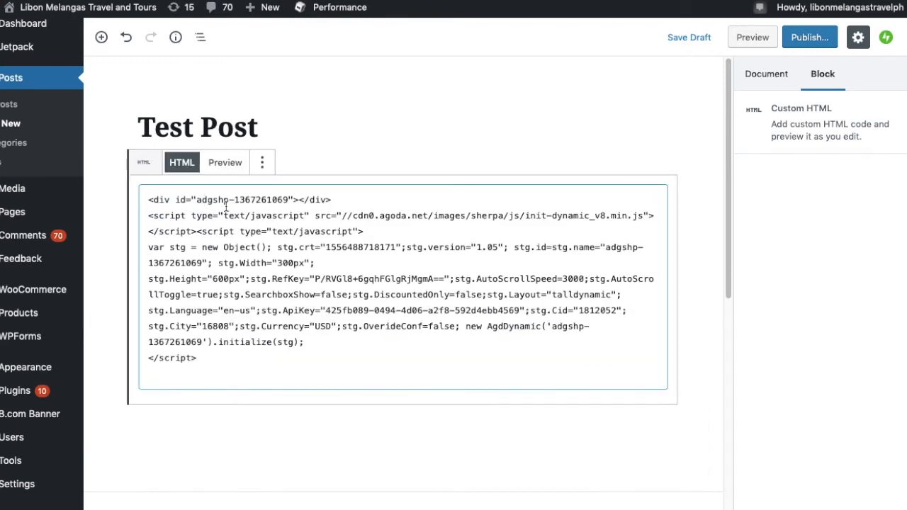
Preview the Agoda 'Find your next hotel' banner rendered in the Custom HTML block
left_click(225, 162)
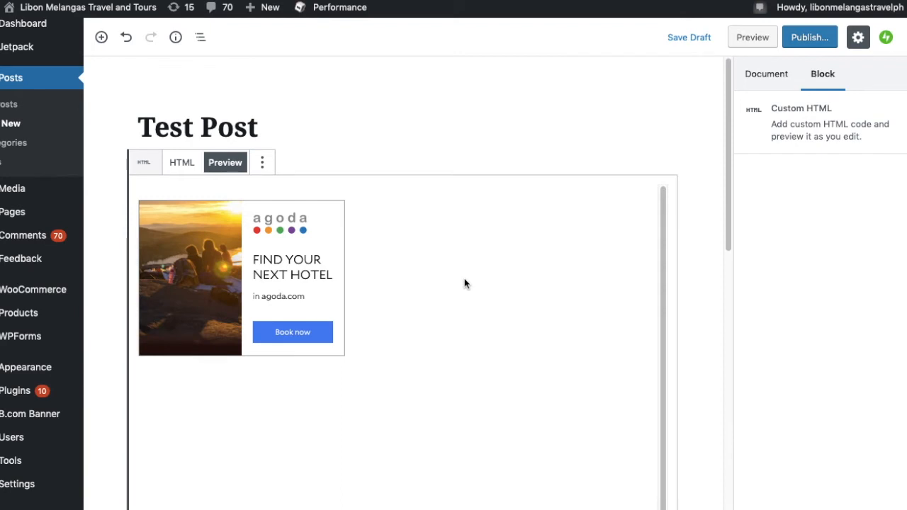
scroll("down", 3)
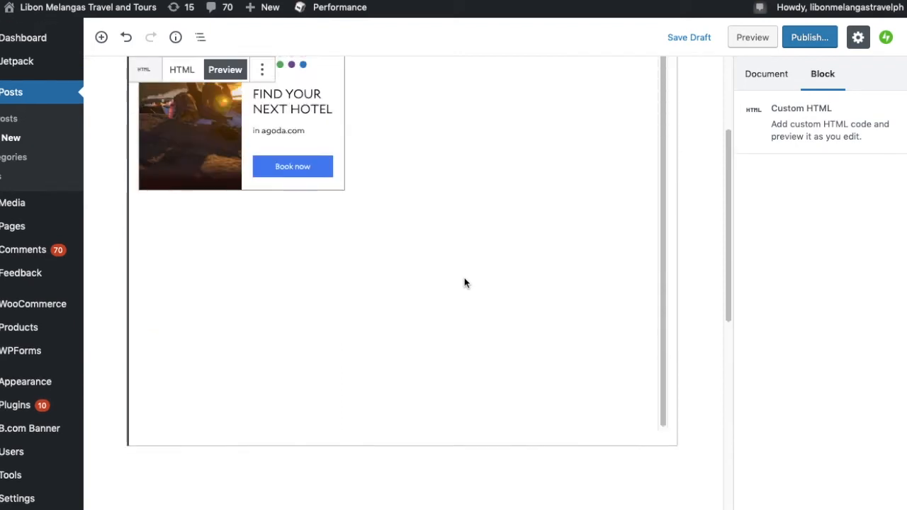
scroll("up", 3)
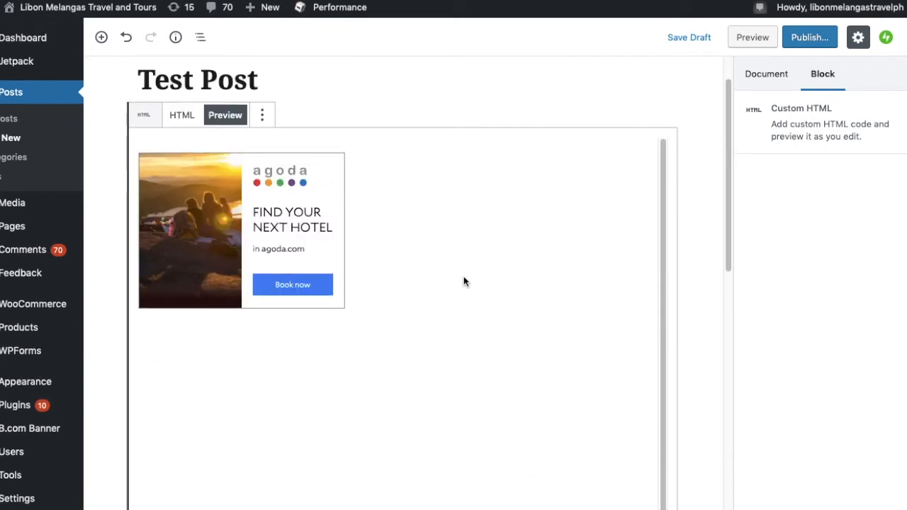
mouse_move(182, 115)
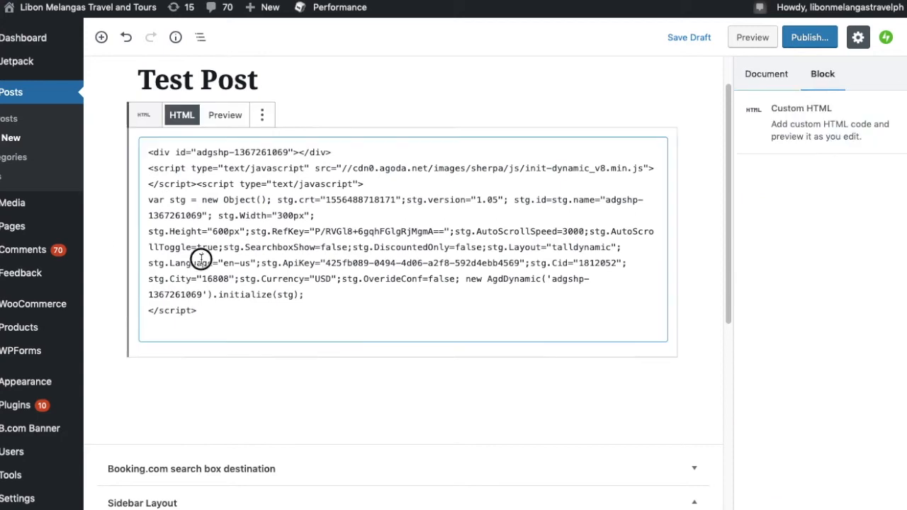
Insert a second Custom HTML block below the Agoda banner code
left_click(263, 115)
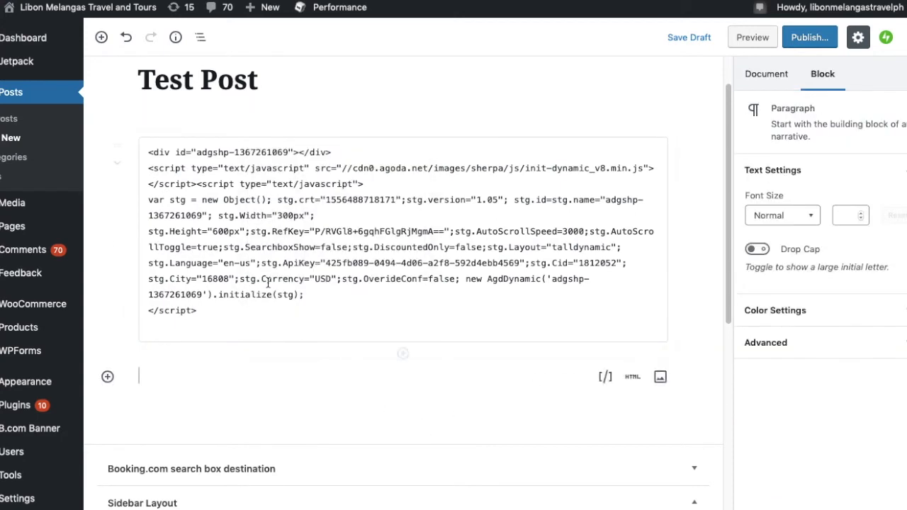
left_click(107, 376)
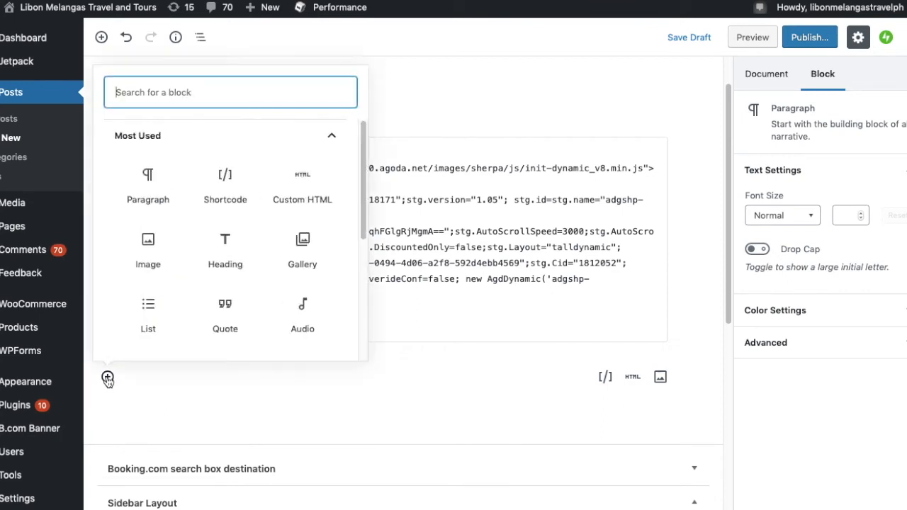
left_click(302, 177)
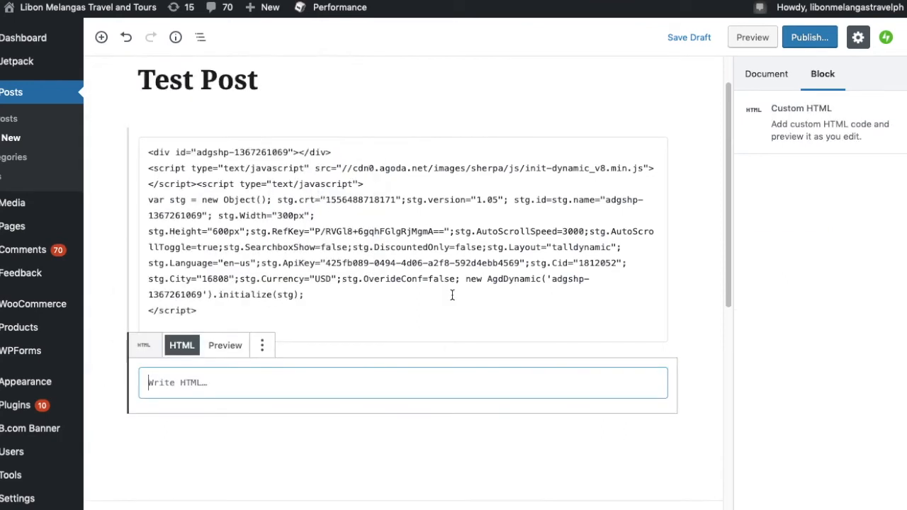
mouse_move(462, 3)
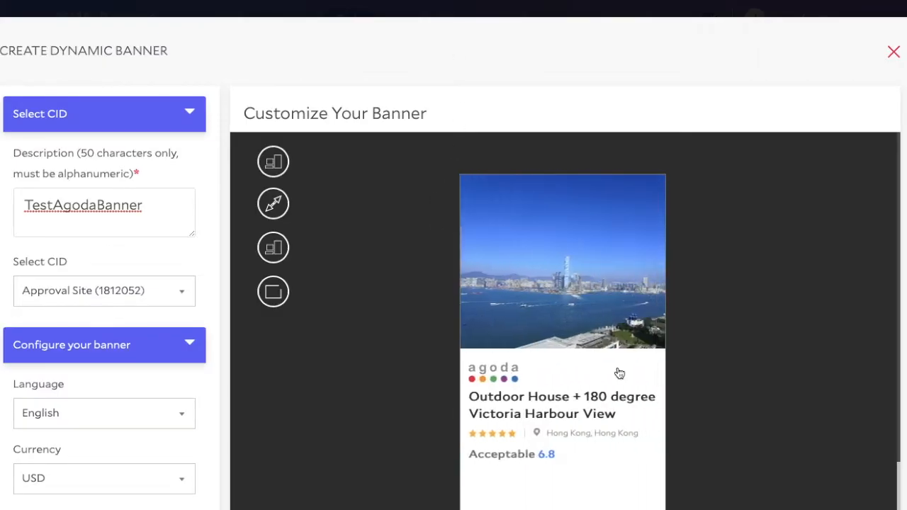
mouse_move(750, 423)
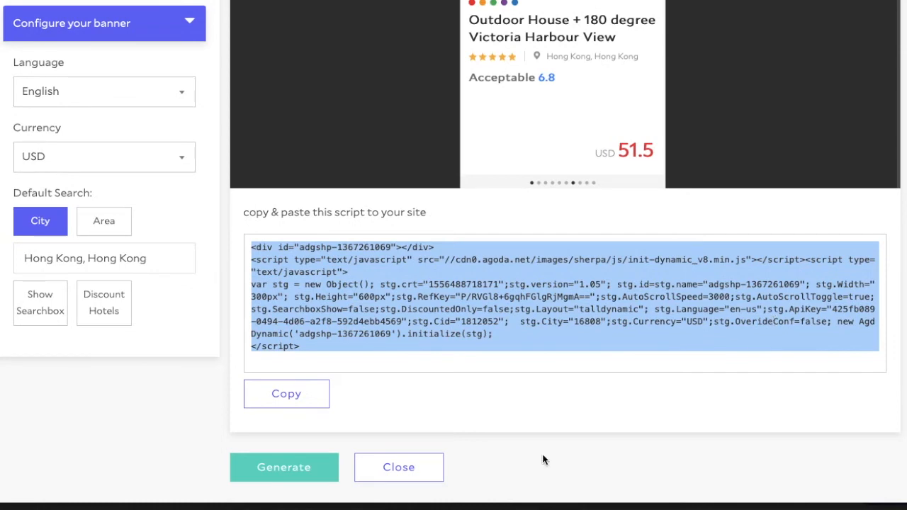
Close the Create Dynamic Banner dialog
left_click(398, 467)
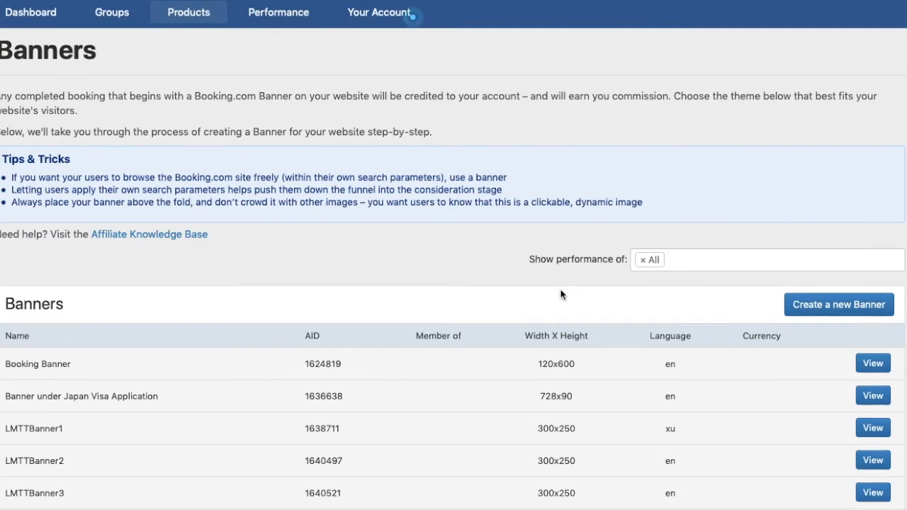
Navigate through the Products menu to the Search Box page
scroll("down", 3)
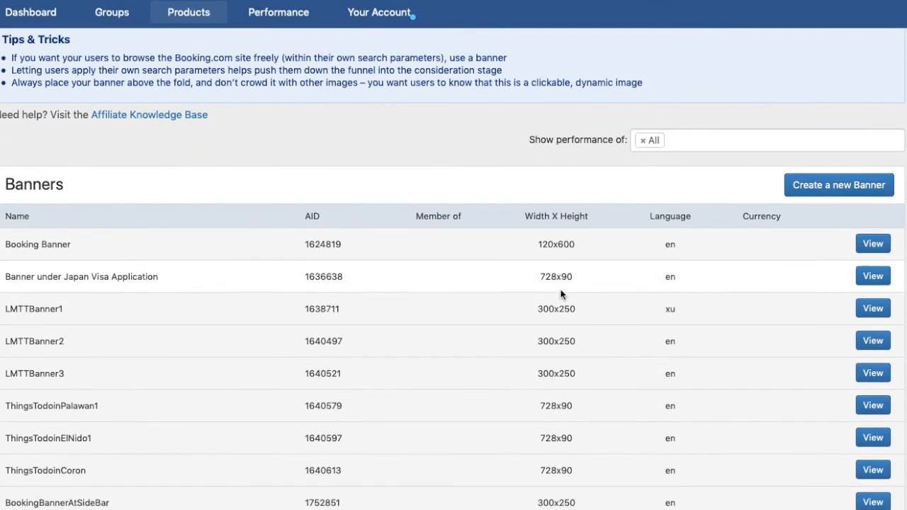
left_click(188, 12)
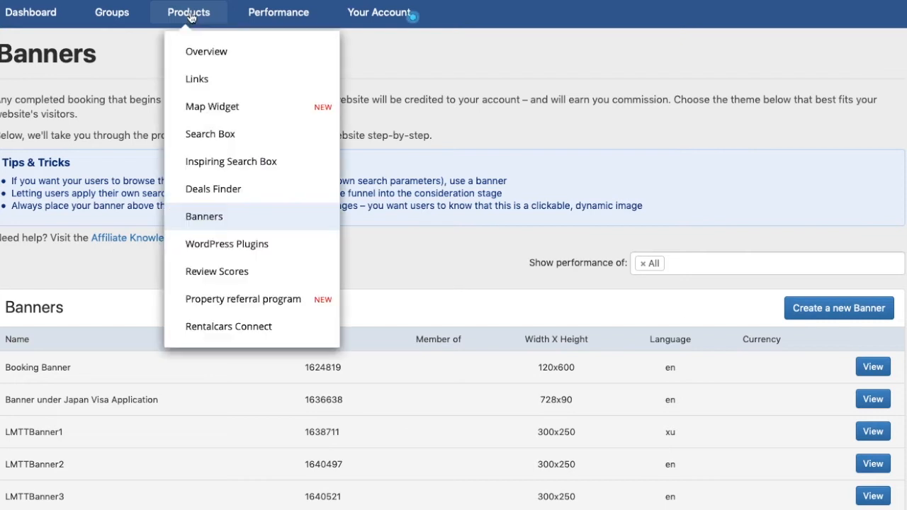
mouse_move(218, 217)
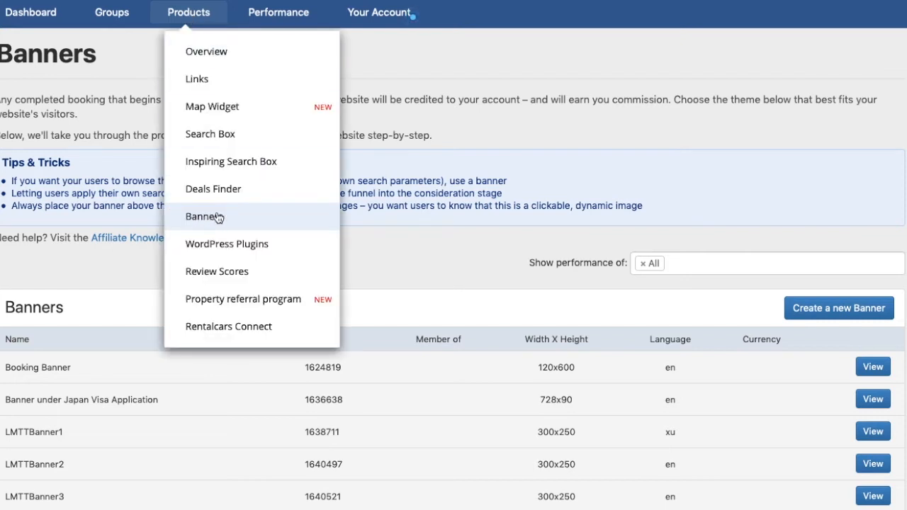
mouse_move(210, 134)
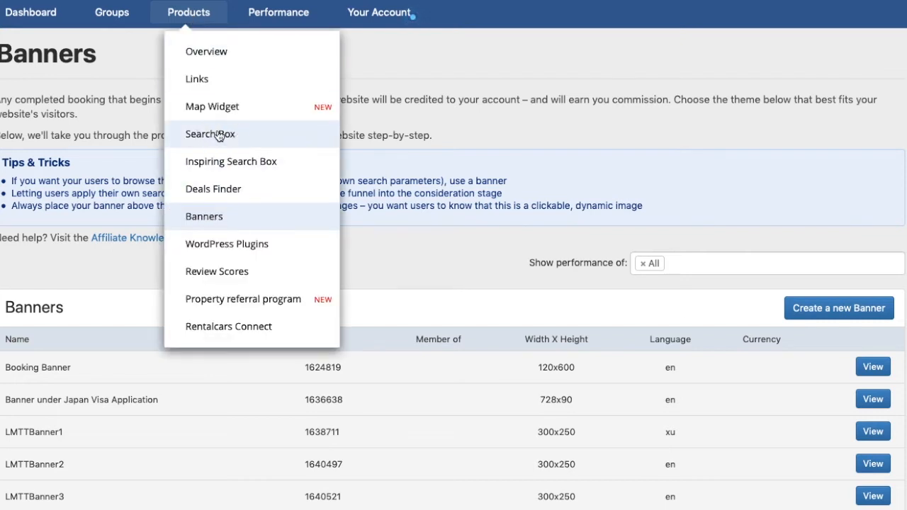
mouse_move(613, 302)
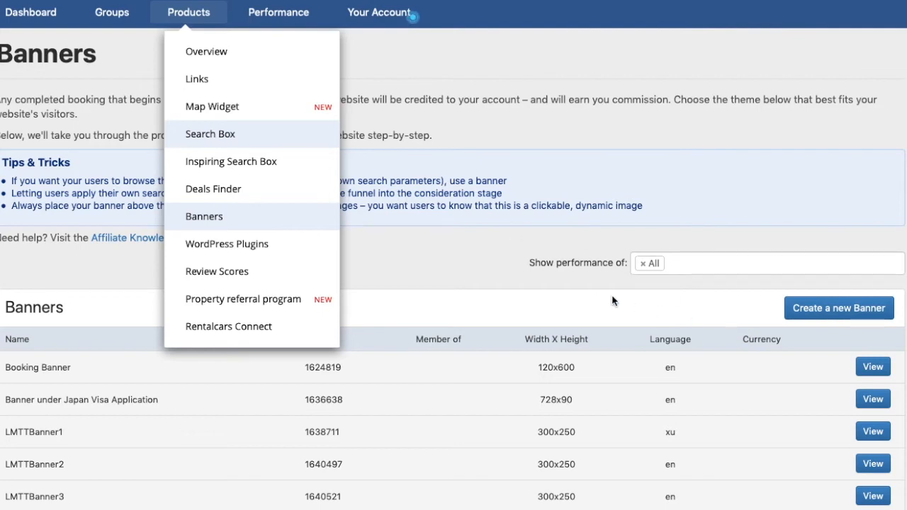
left_click(210, 134)
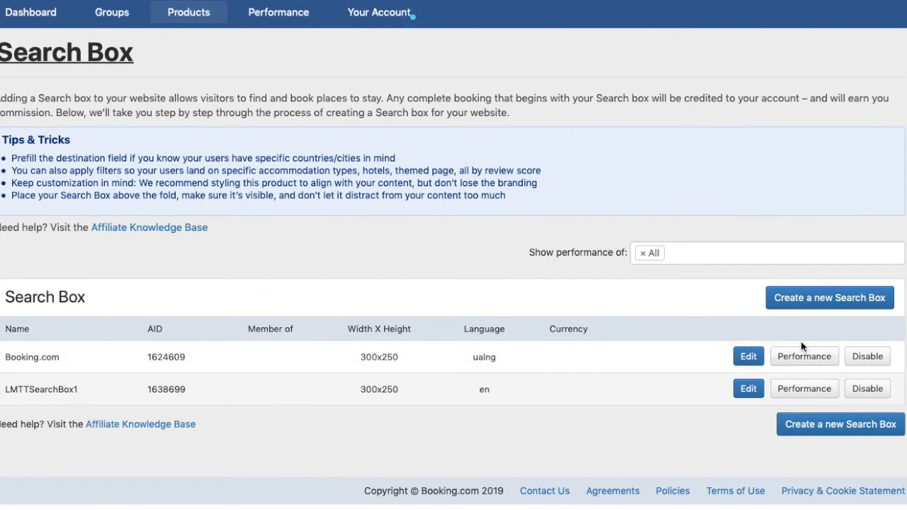
Create a search box named TestBookingSearchBox, sized 500x330, and preview it
left_click(840, 424)
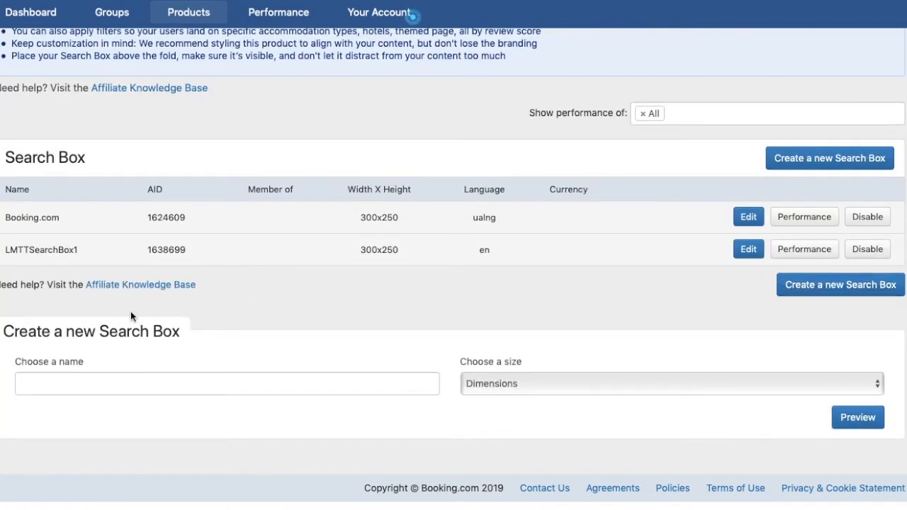
left_click(264, 384)
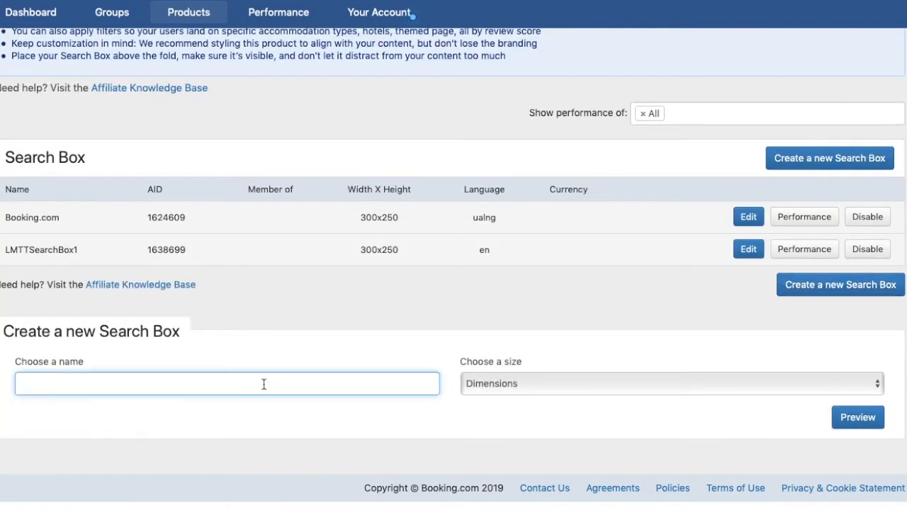
type("TestSea")
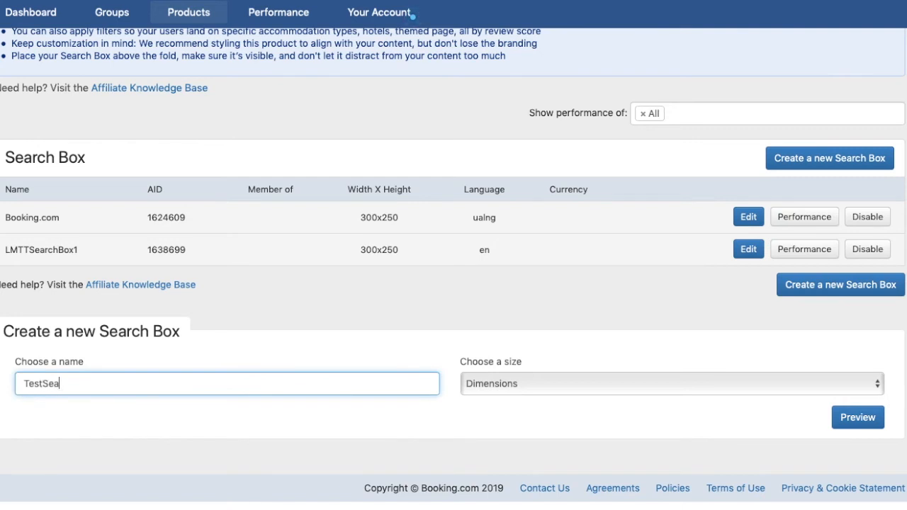
type("TestB")
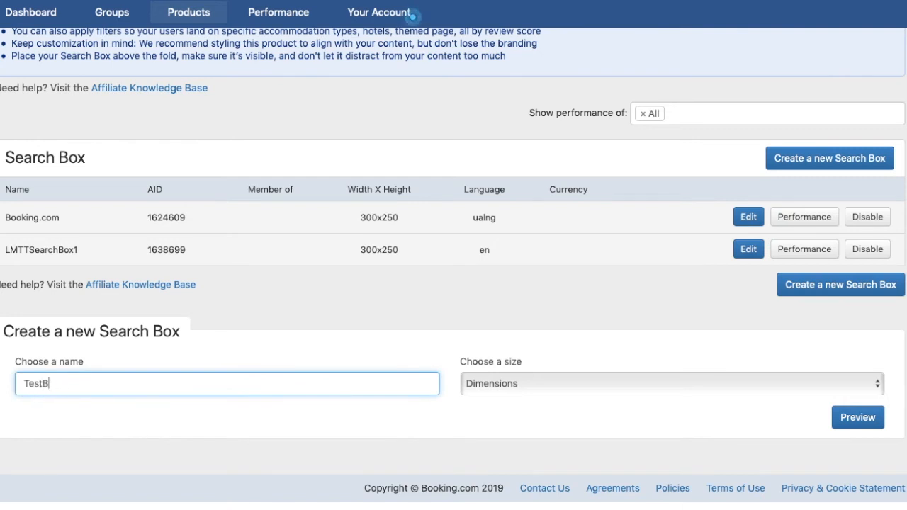
type("ookingSe")
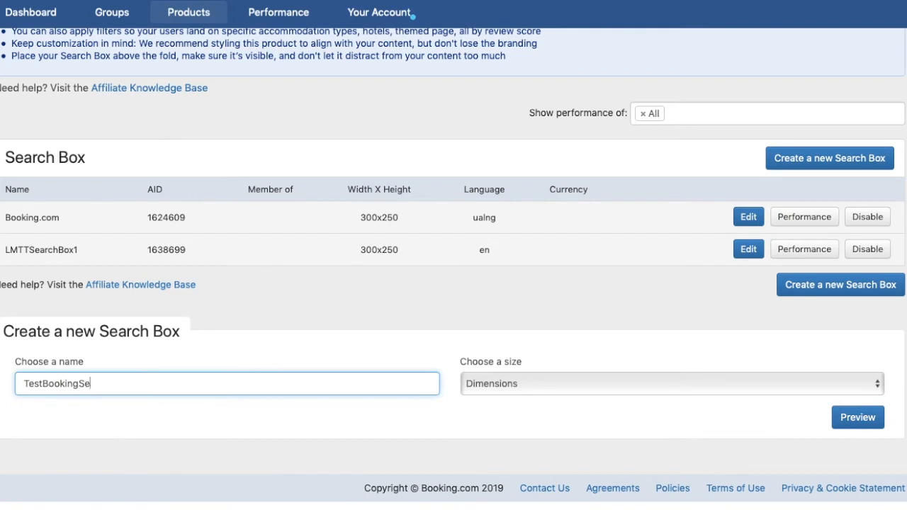
type("archBo")
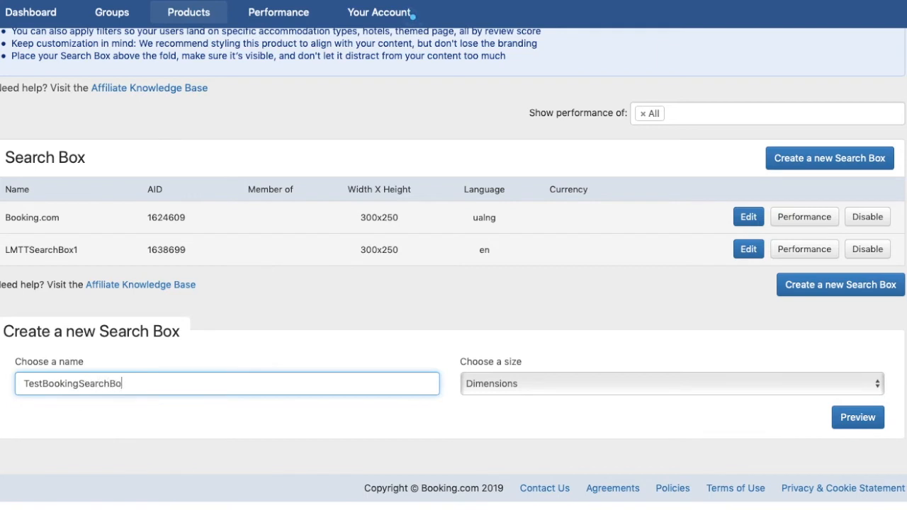
left_click(670, 383)
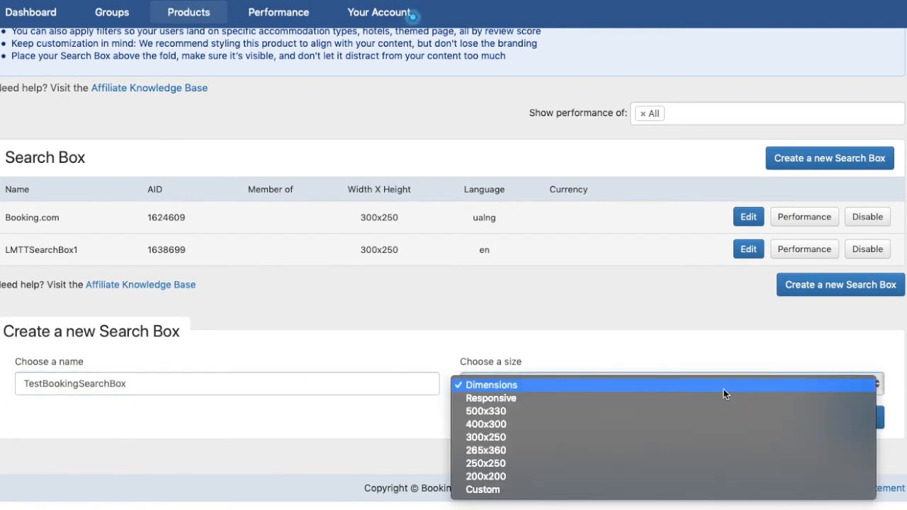
left_click(491, 385)
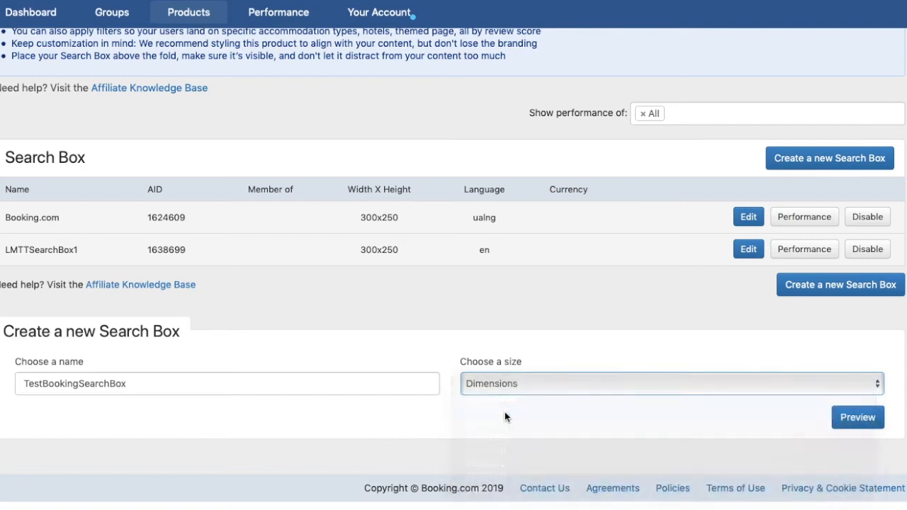
left_click(857, 417)
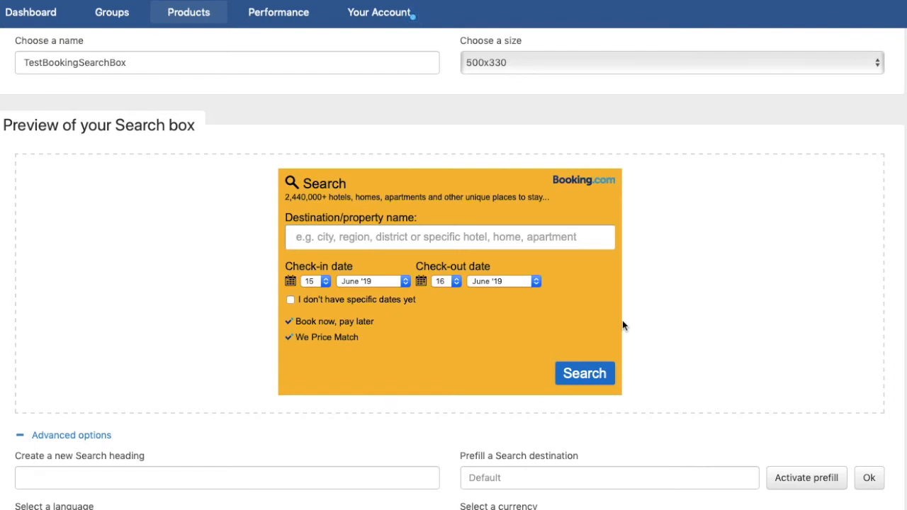
mouse_move(686, 373)
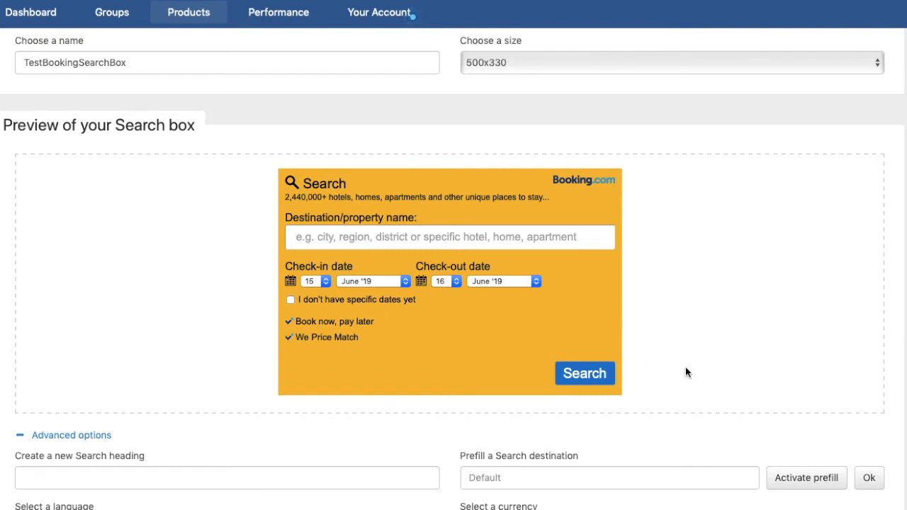
Create the TestBookingSearchBox and select its generated embed code
scroll("down", 3)
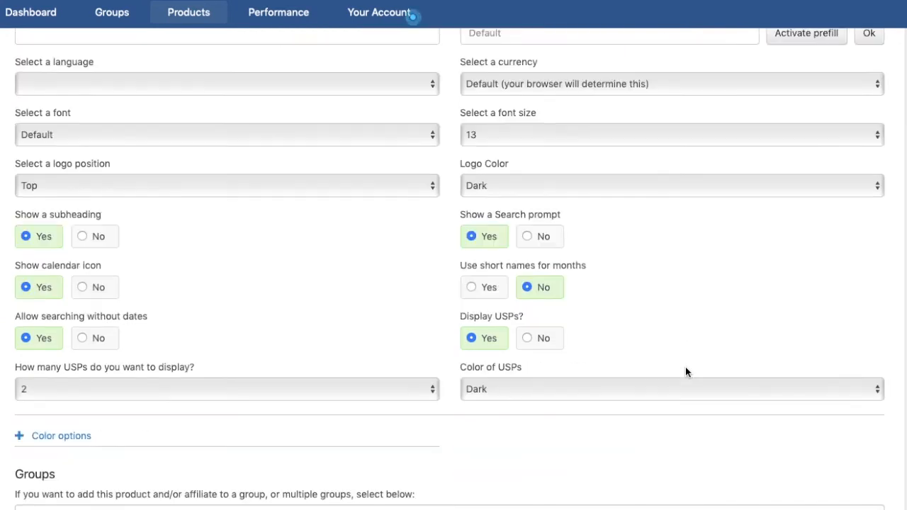
scroll("down", 3)
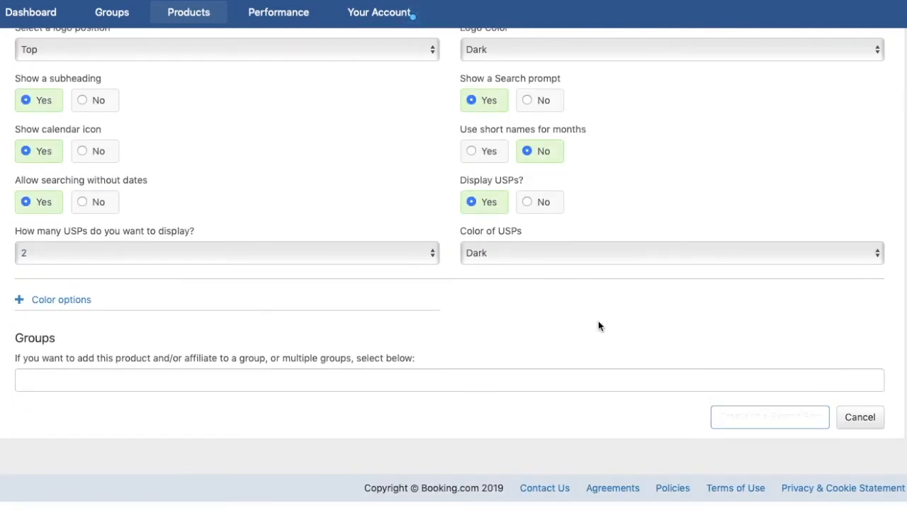
left_click(769, 417)
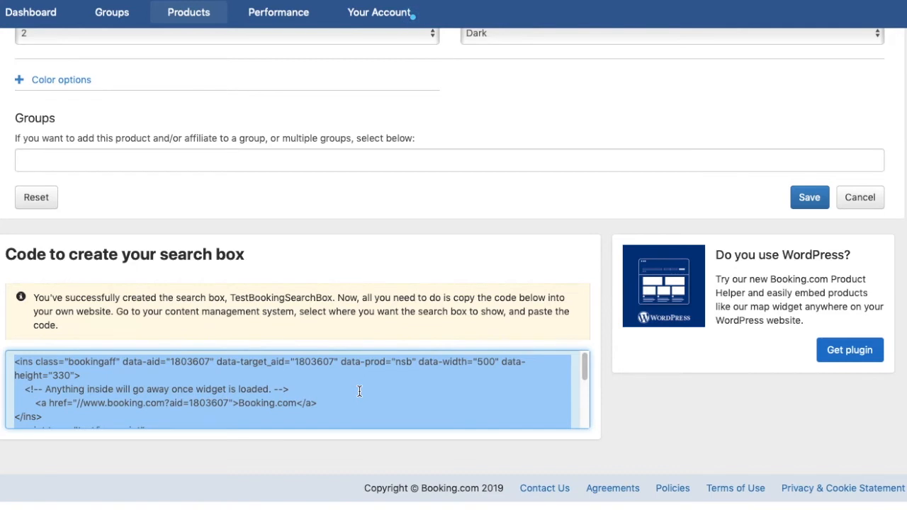
left_click(380, 12)
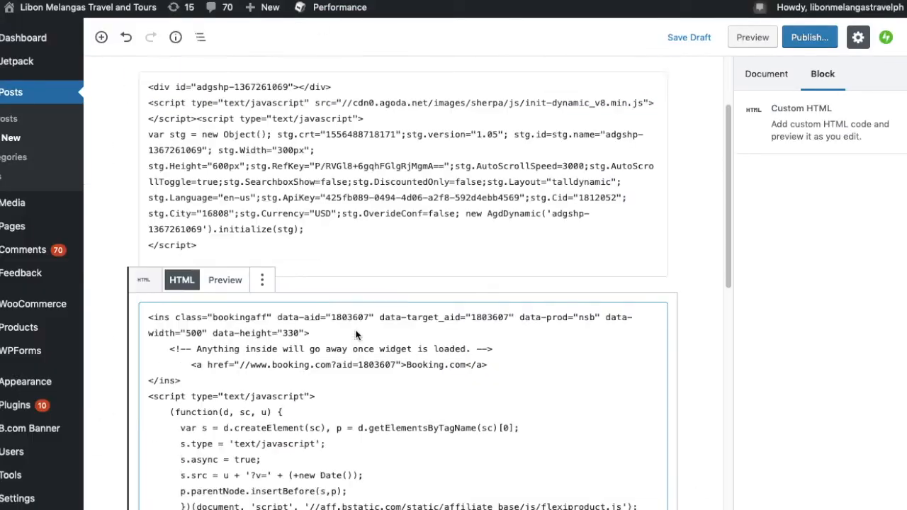
Preview the rendered Booking.com search box, then add another empty Custom HTML block below
left_click(225, 304)
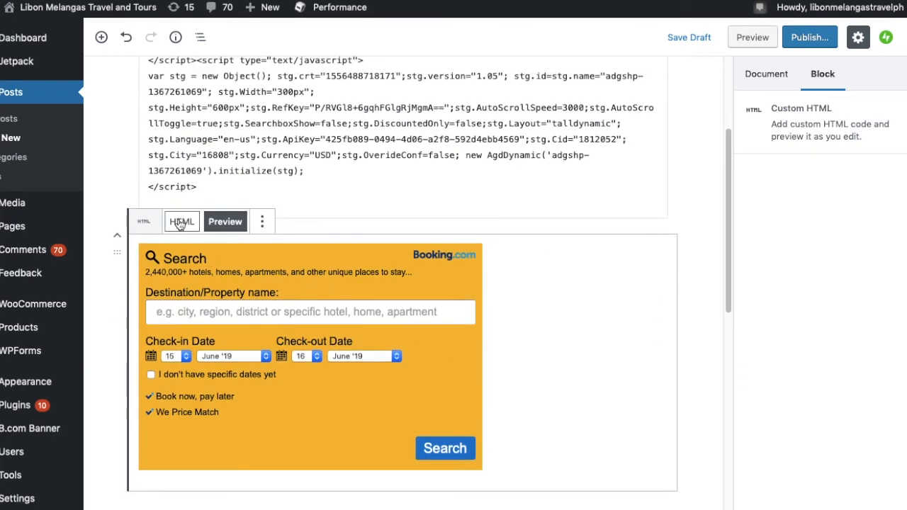
left_click(181, 221)
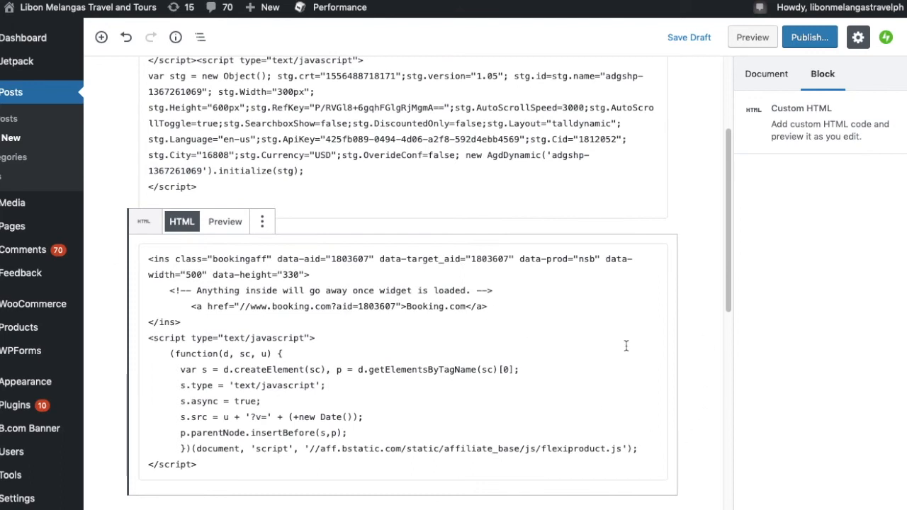
left_click(766, 74)
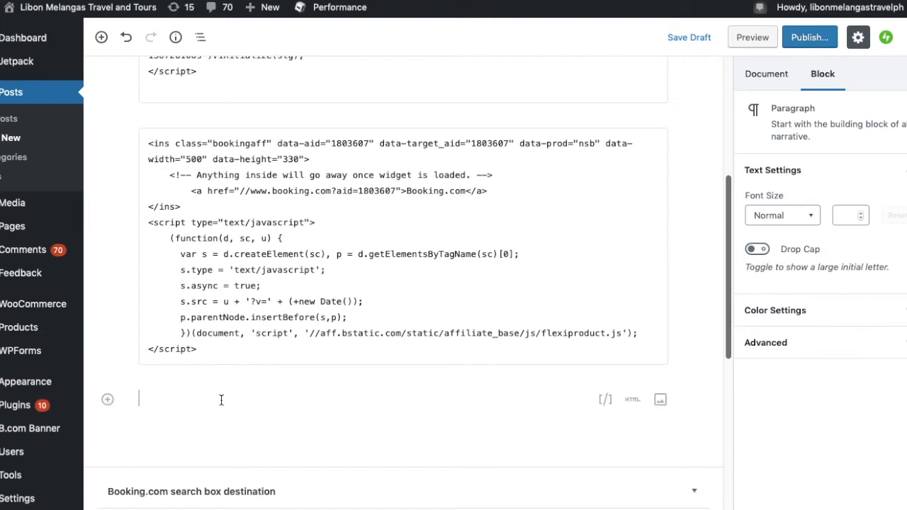
left_click(107, 399)
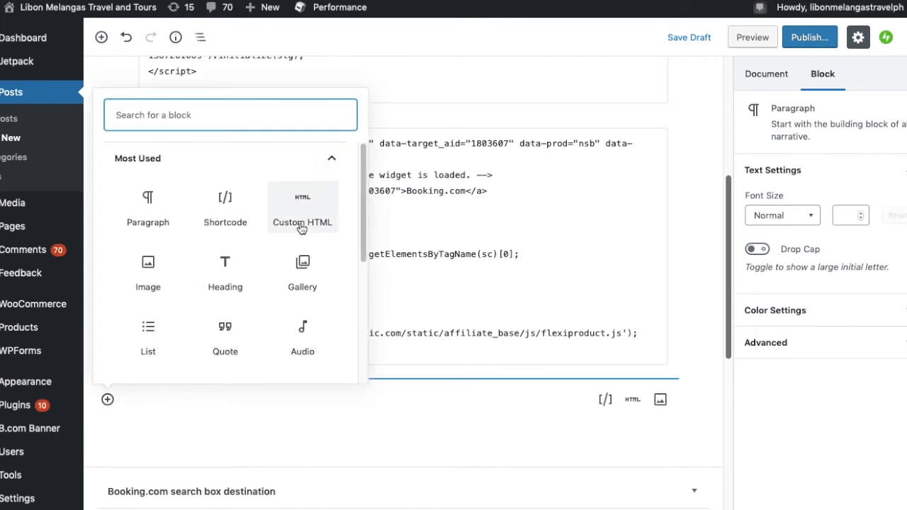
left_click(302, 205)
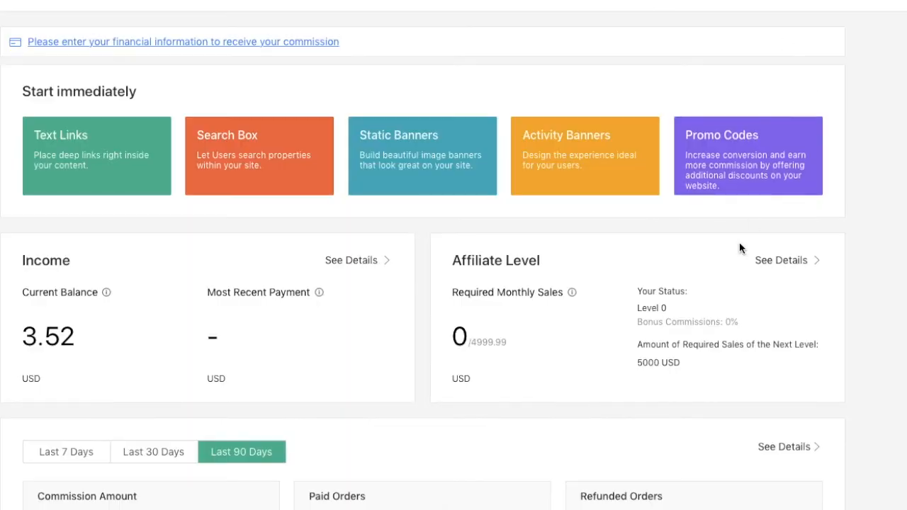
Open Klook's Static Banners tool from the Start immediately section of the dashboard
scroll("down", 3)
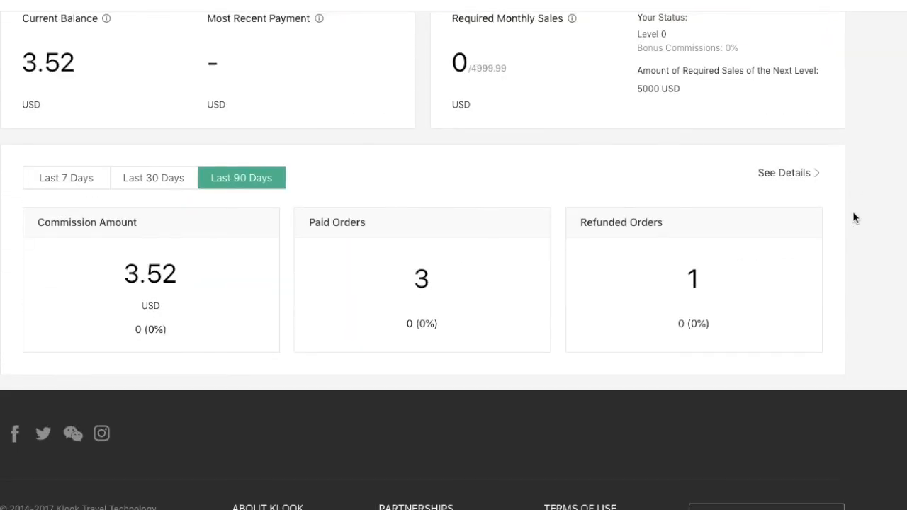
scroll("up", 3)
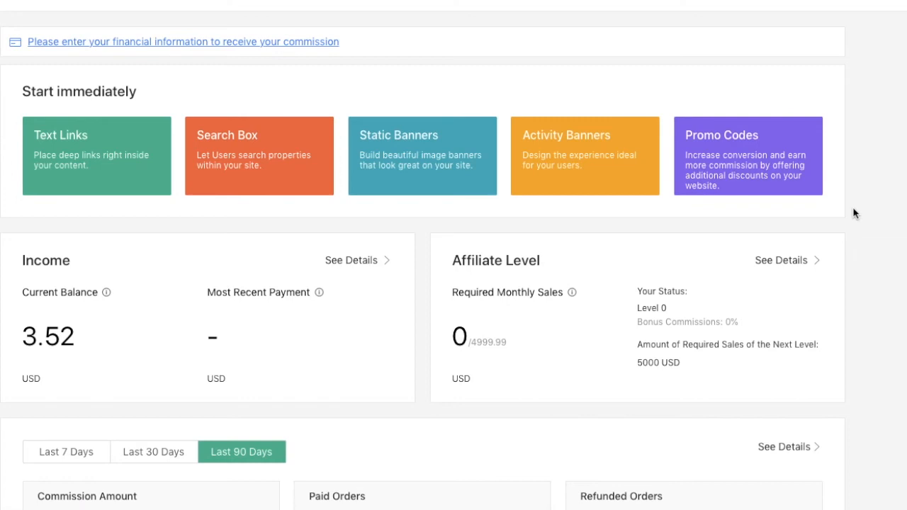
mouse_move(412, 149)
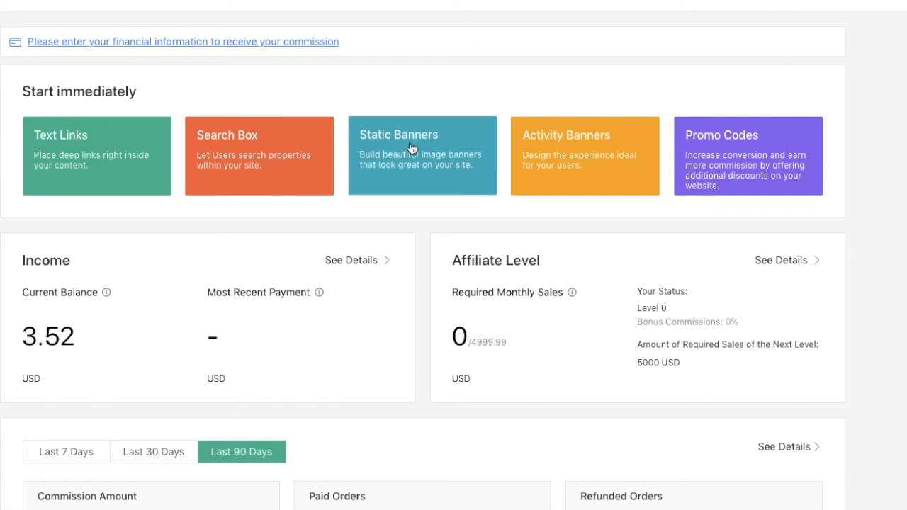
mouse_move(388, 149)
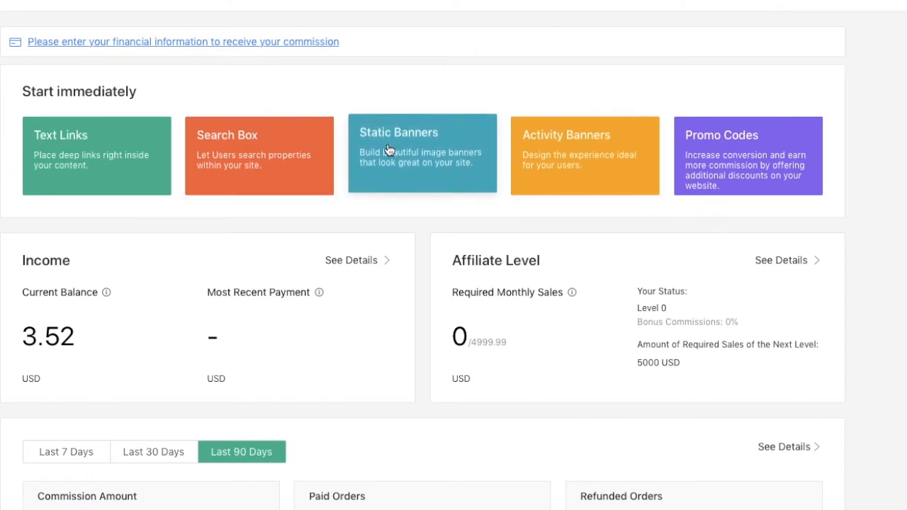
mouse_move(418, 153)
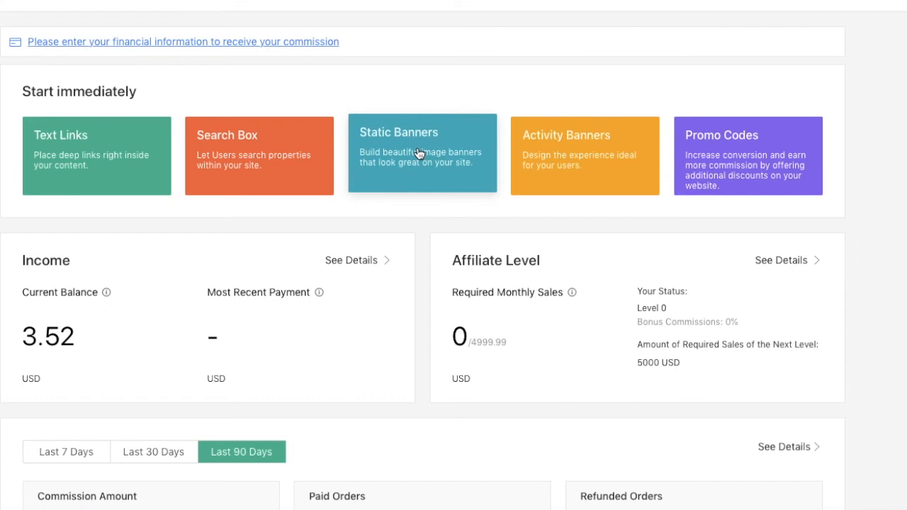
left_click(421, 154)
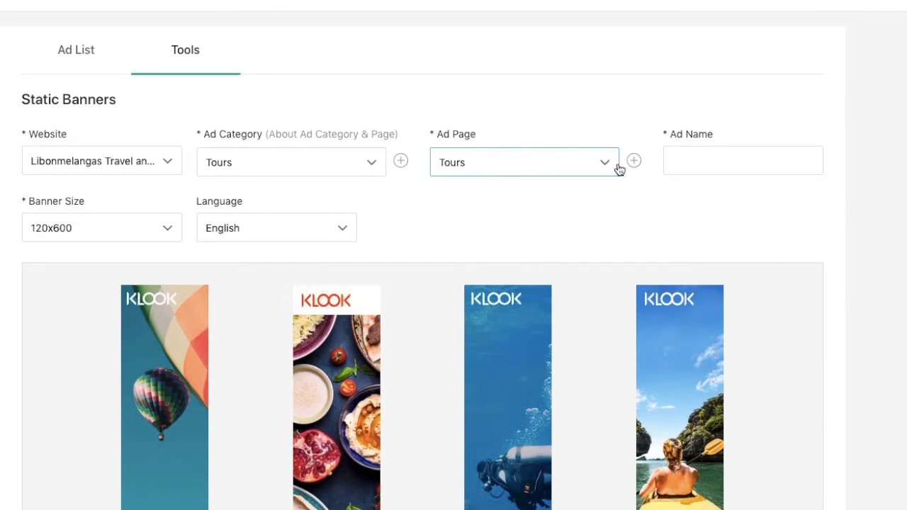
Name the 120x600 Tours kayak banner 'TestBanner' and copy its generated HTML code
type("T")
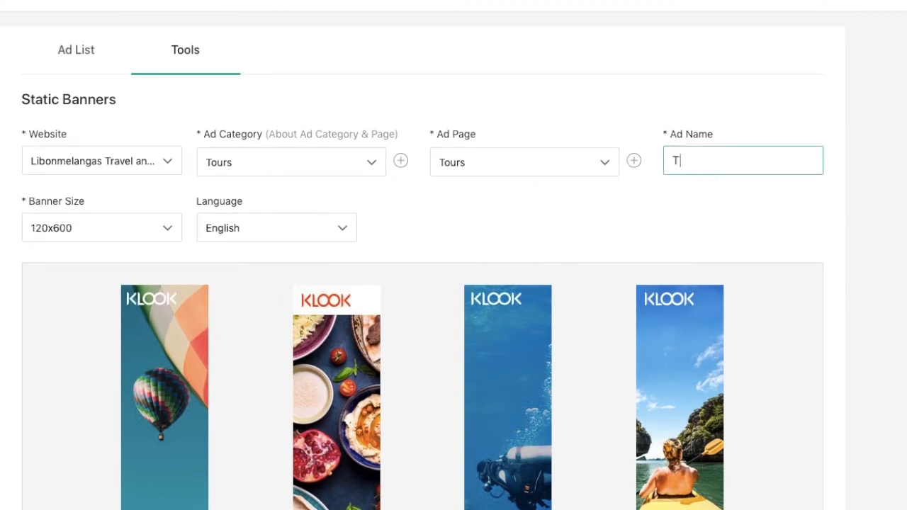
type("TestBanner")
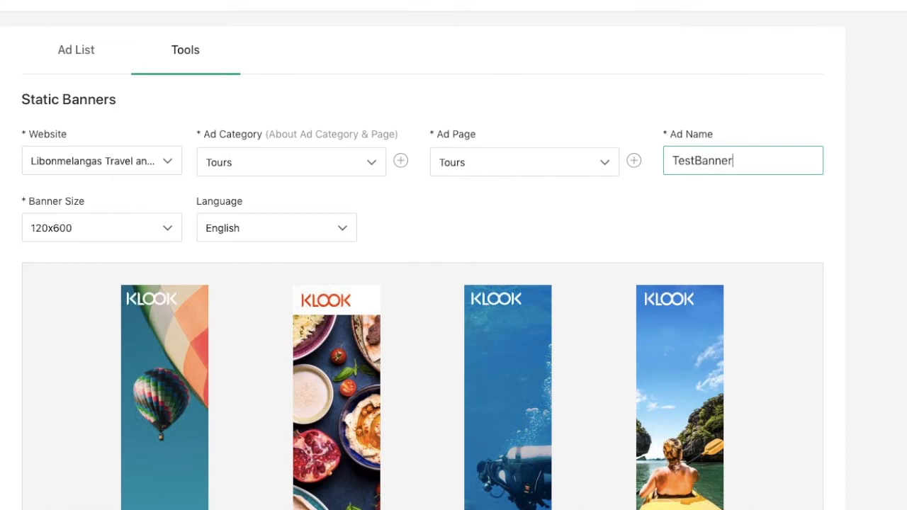
scroll("down", 3)
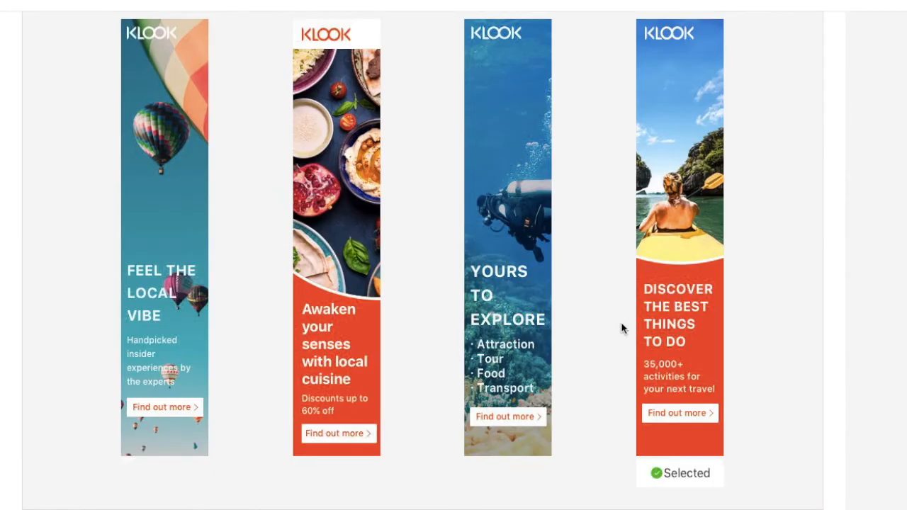
scroll("up", 3)
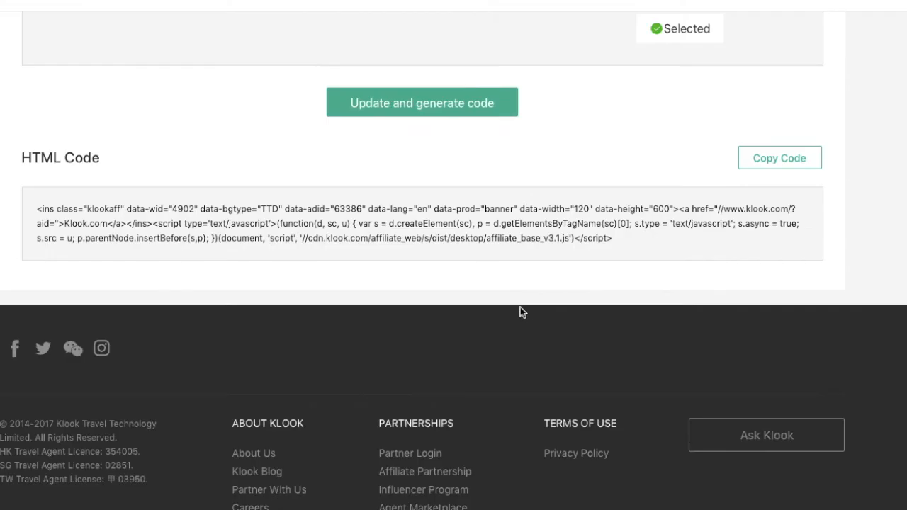
left_click(780, 157)
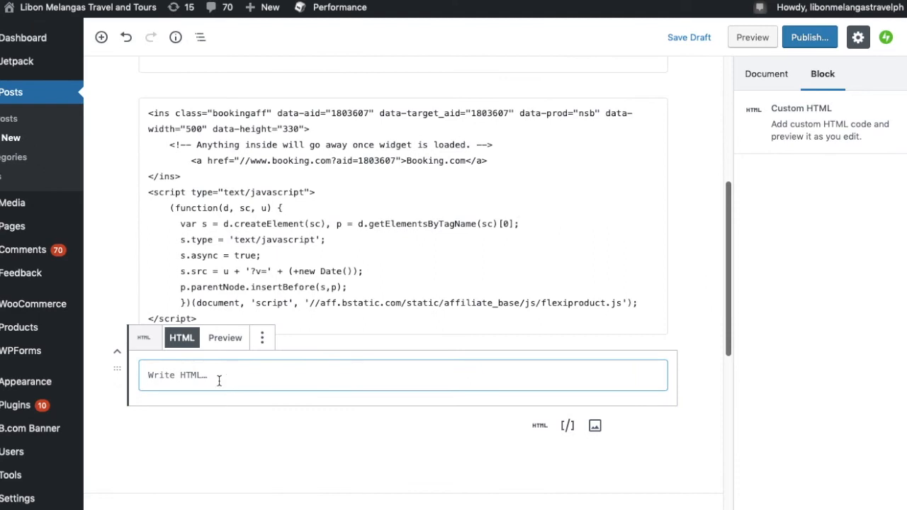
Preview the pasted Klook kayak banner in the third Custom HTML block and scroll back up
left_click(225, 337)
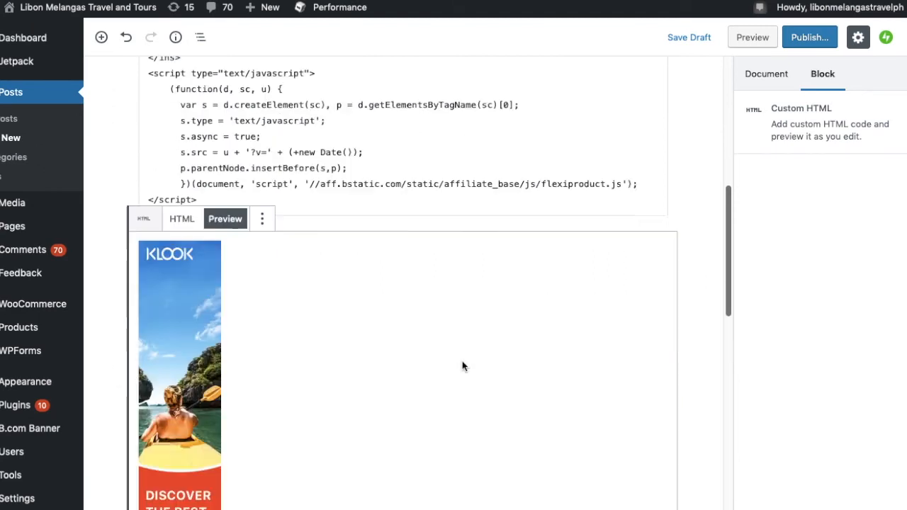
scroll("up", 3)
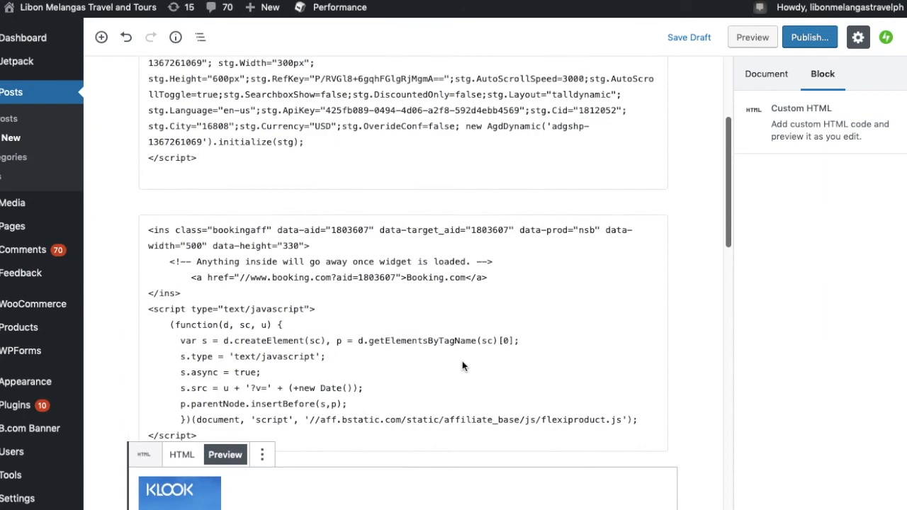
scroll("up", 3)
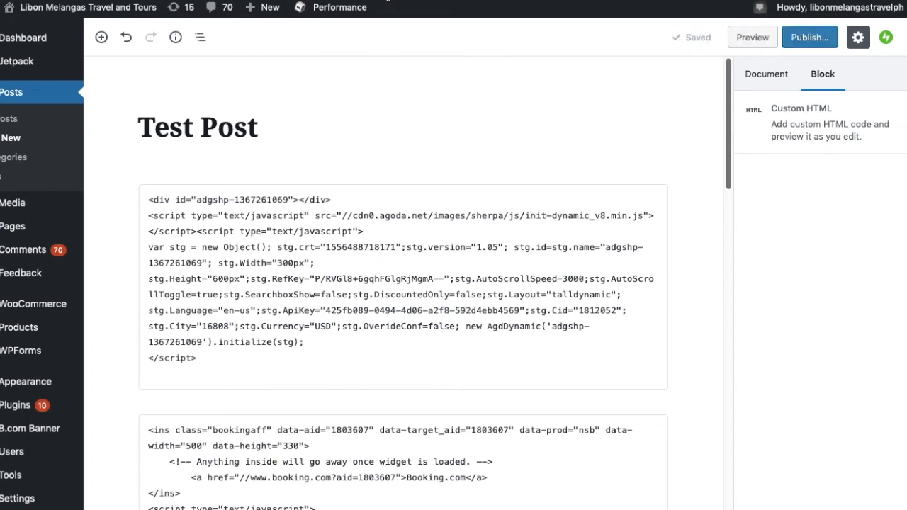
left_click(752, 36)
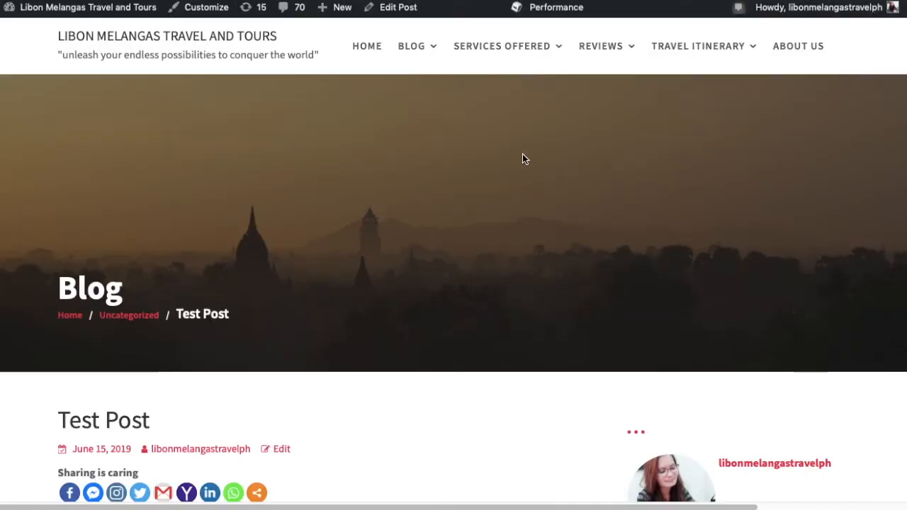
scroll("down", 3)
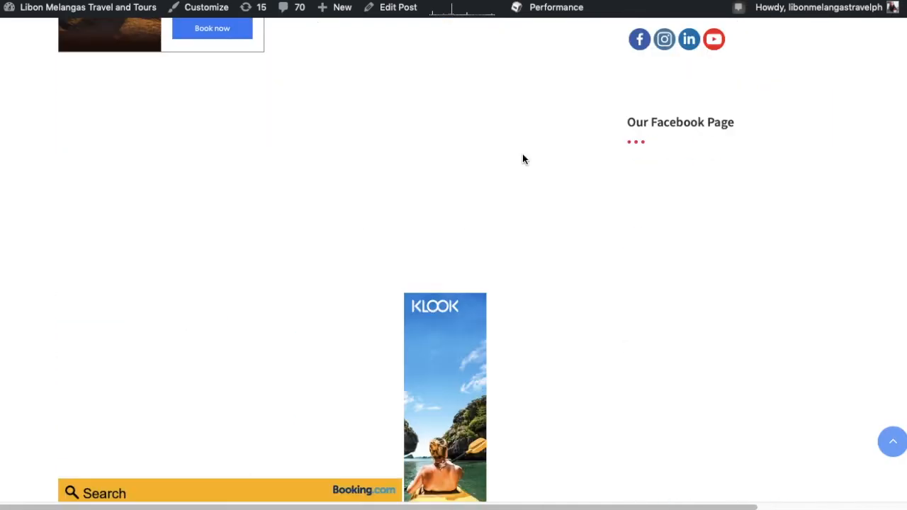
scroll("down", 3)
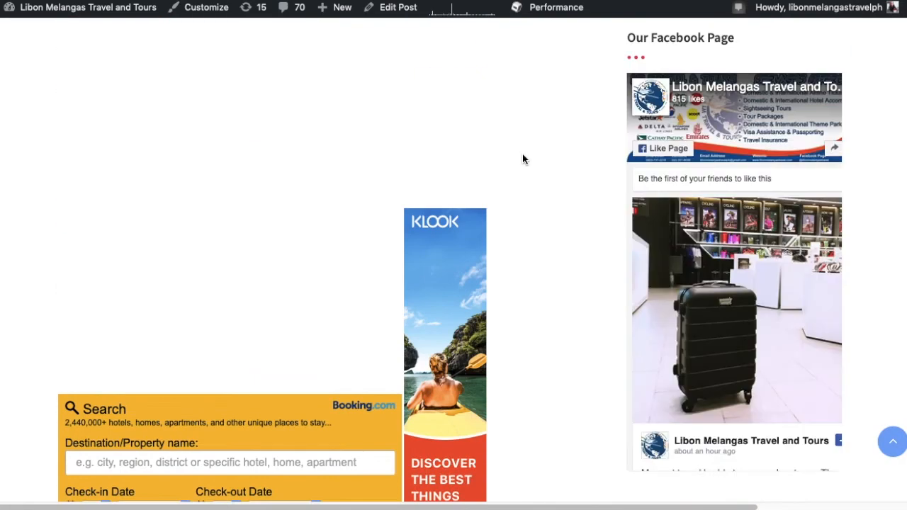
scroll("up", 3)
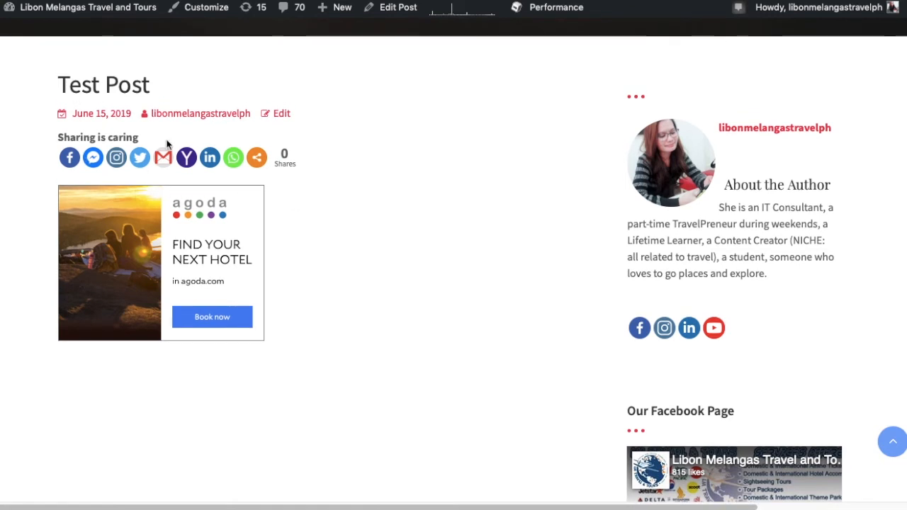
scroll("down", 3)
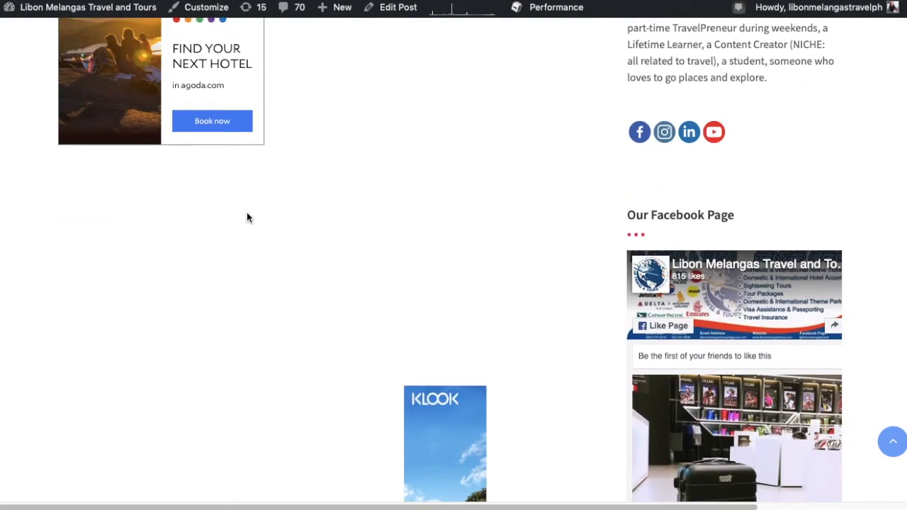
scroll("down", 3)
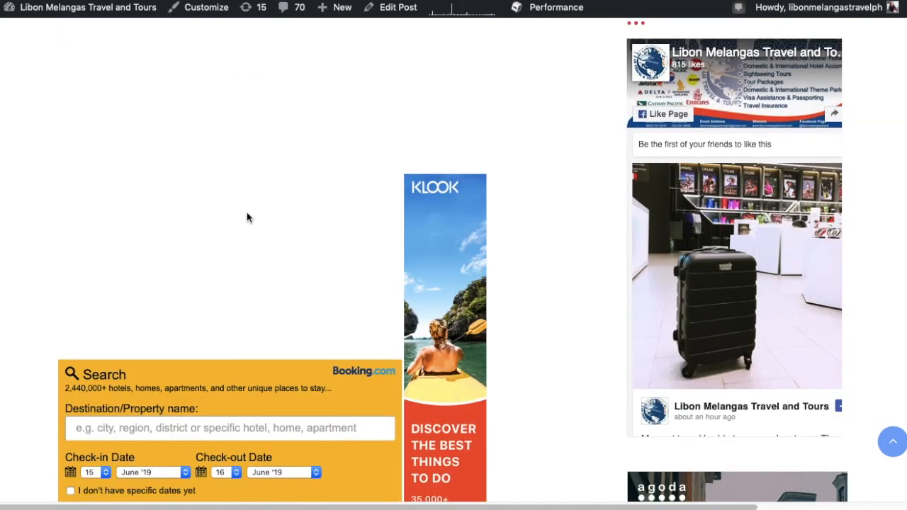
scroll("down", 3)
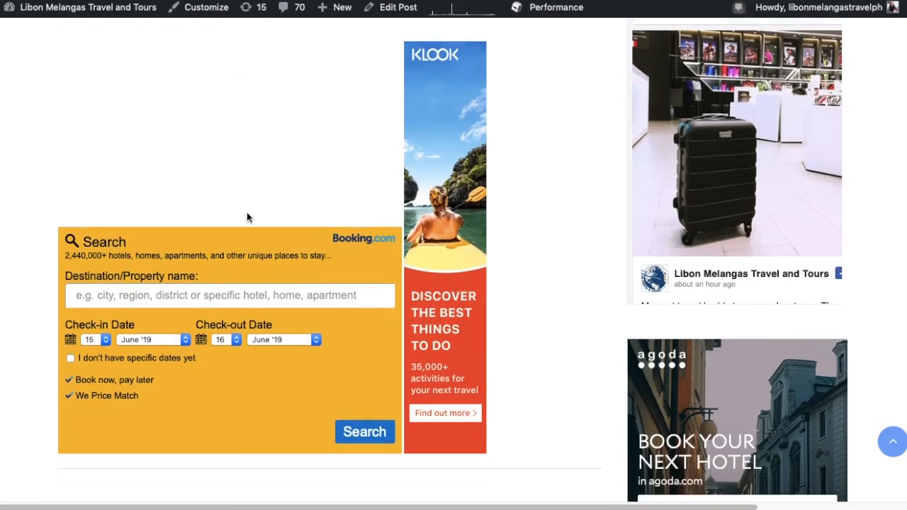
scroll("down", 3)
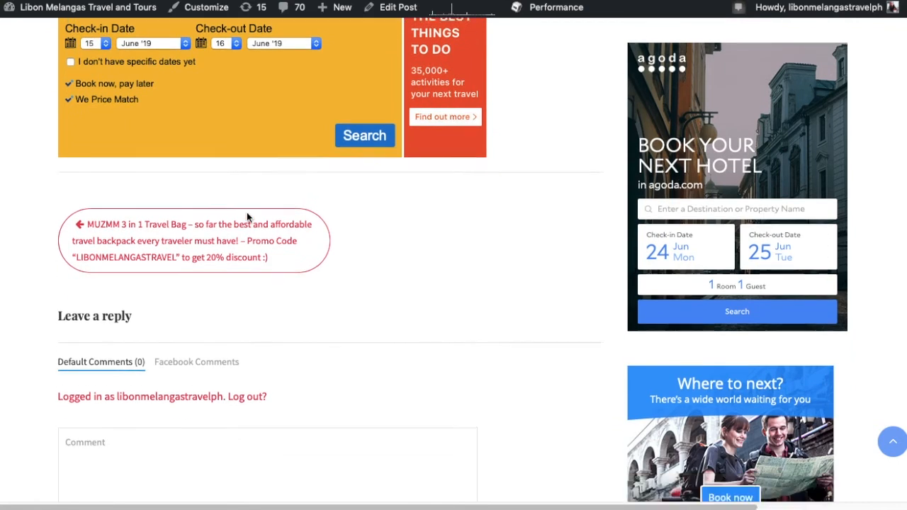
scroll("up", 3)
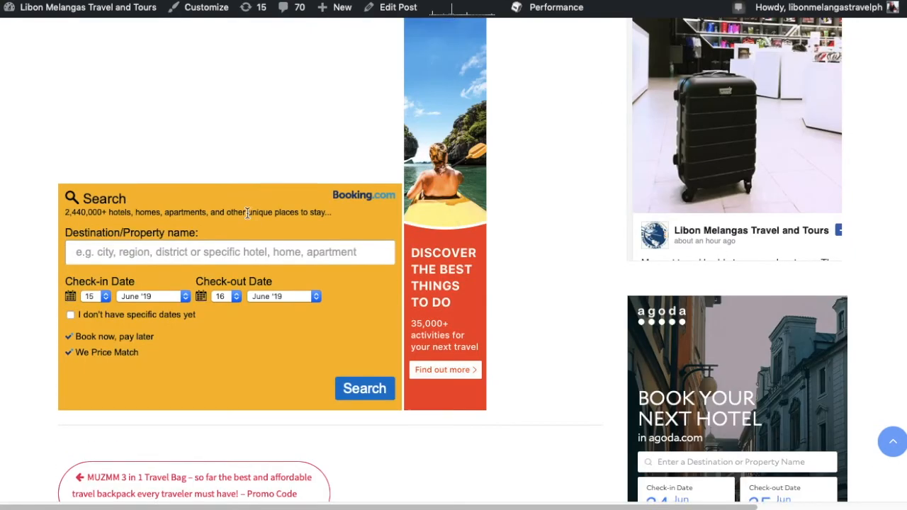
scroll("up", 3)
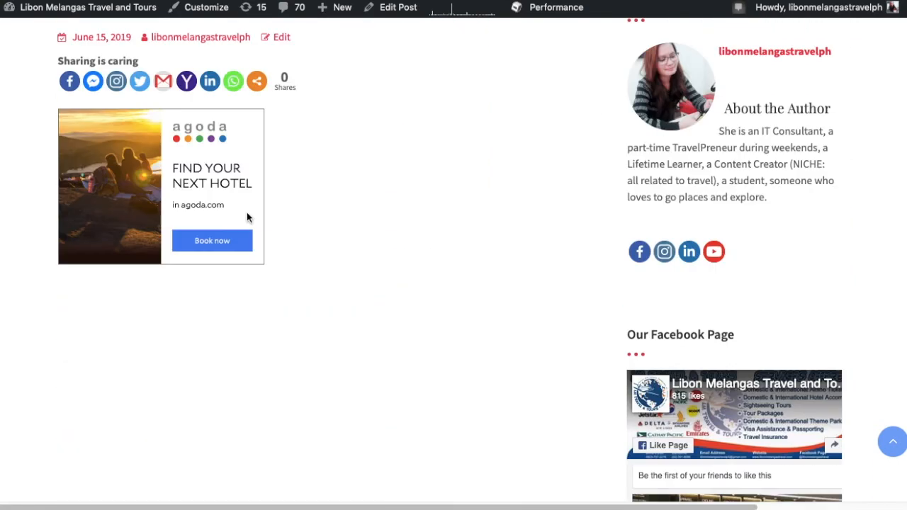
scroll("up", 3)
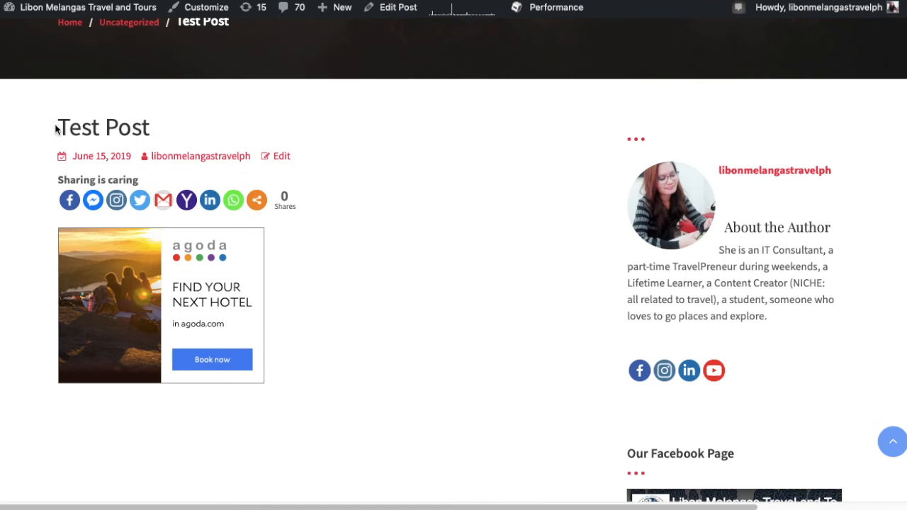
scroll("down", 3)
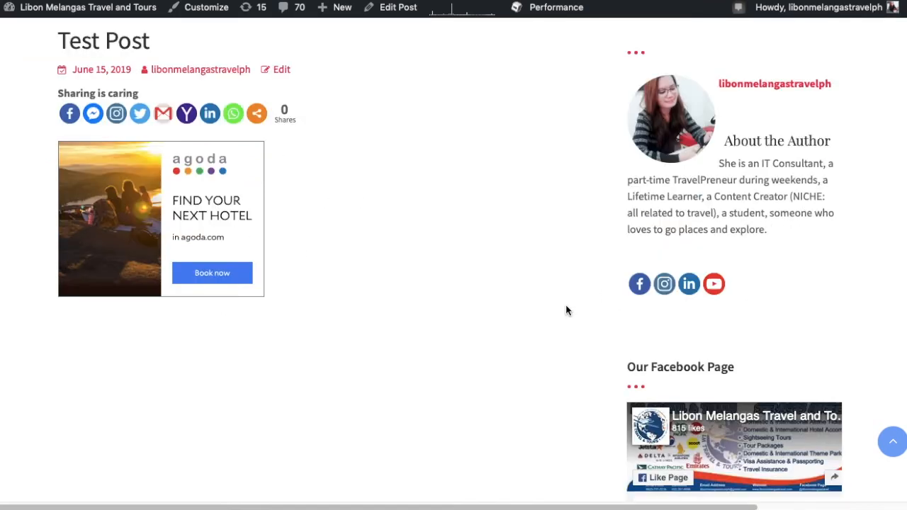
scroll("down", 3)
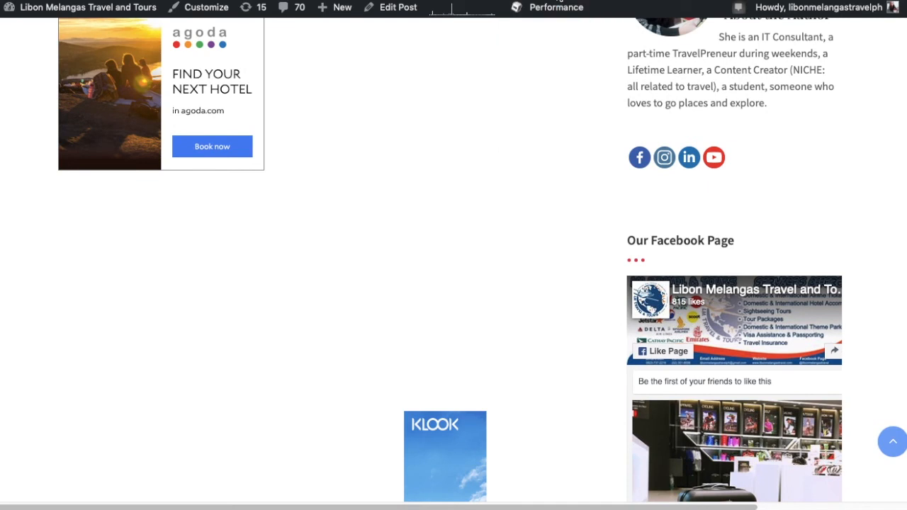
mouse_move(634, 135)
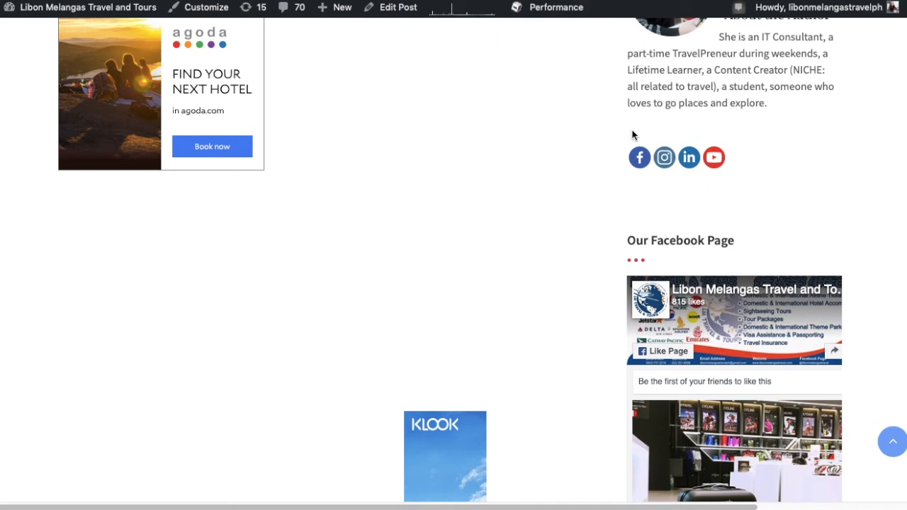
Open the Customizer's Right Sidebar widget picker and scroll through the available widgets
left_click(206, 7)
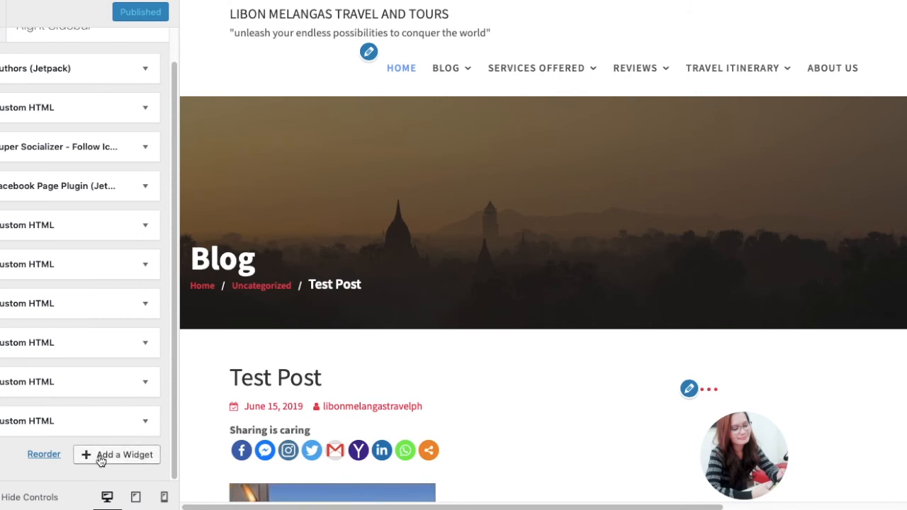
left_click(116, 455)
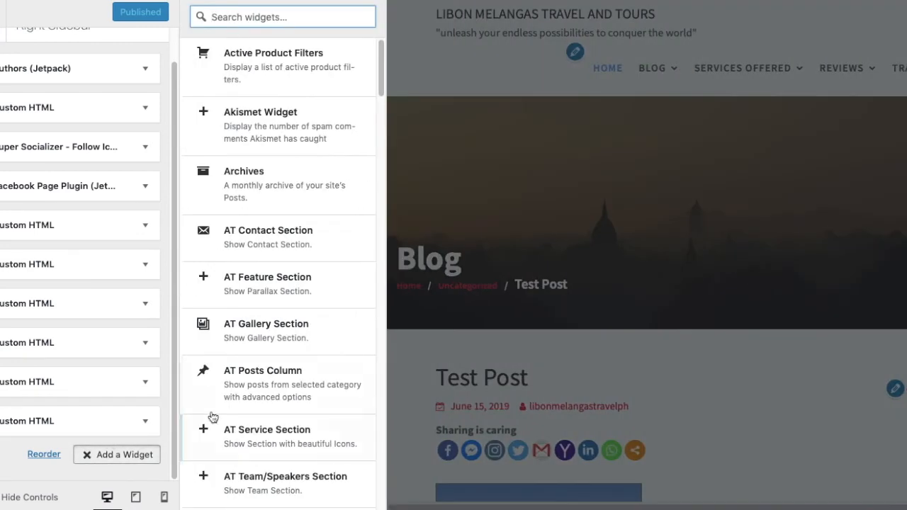
scroll("down", 3)
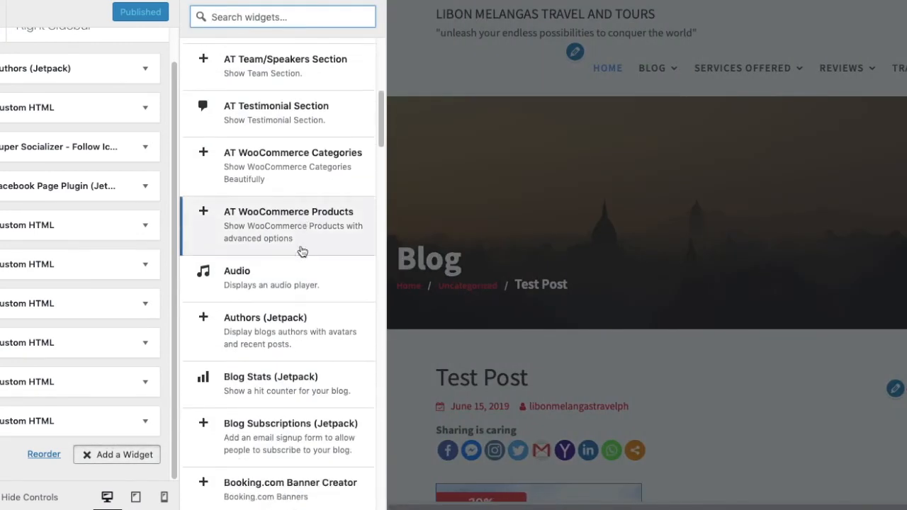
scroll("down", 3)
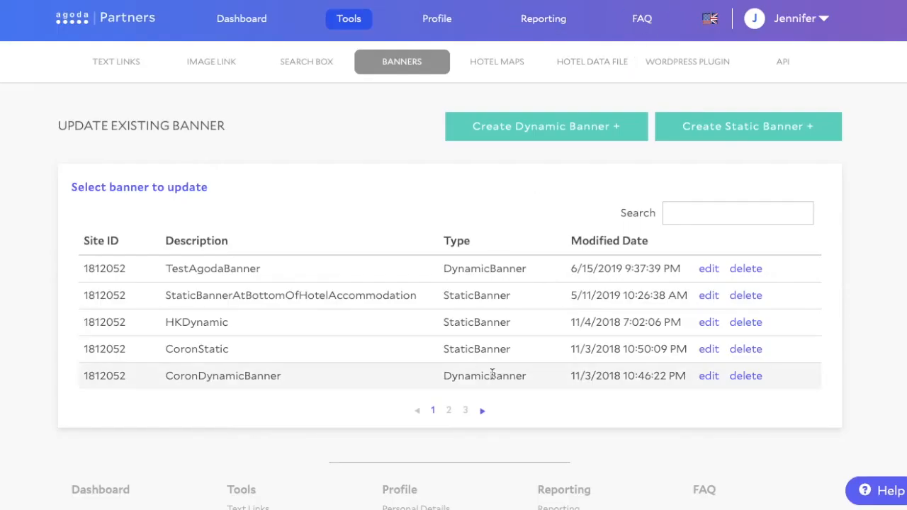
mouse_move(557, 254)
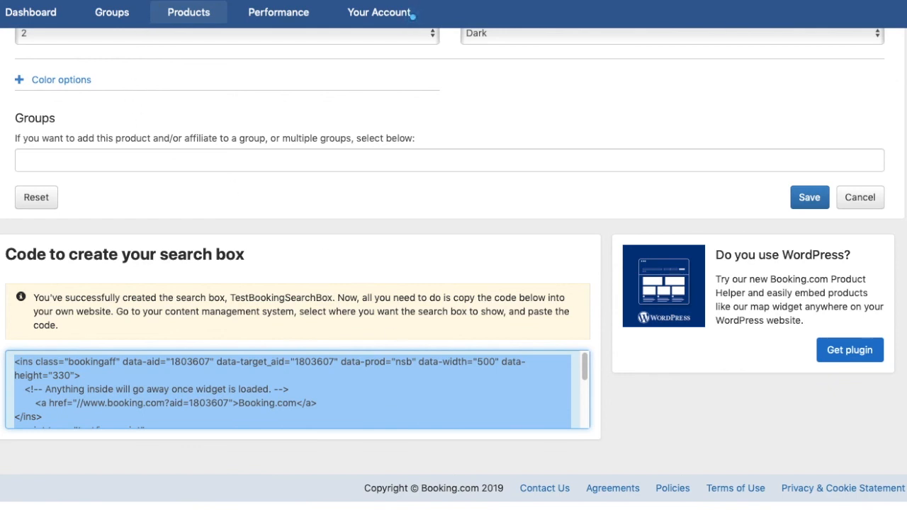
mouse_move(348, 466)
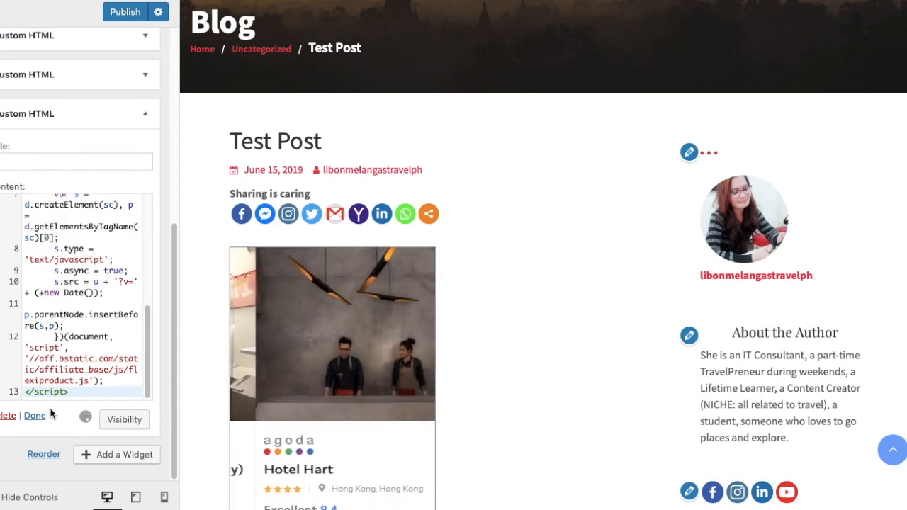
Finish the Booking.com Custom HTML sidebar widget and publish the Customizer changes
left_click(34, 416)
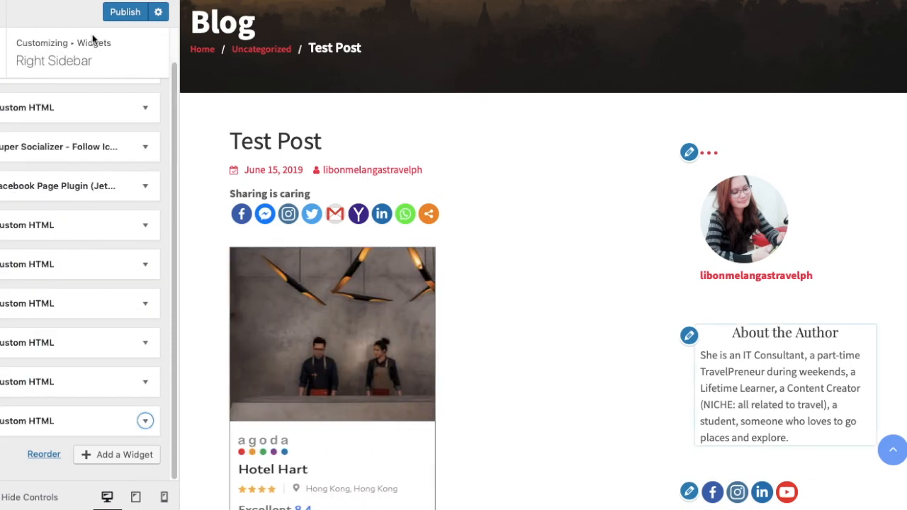
left_click(124, 12)
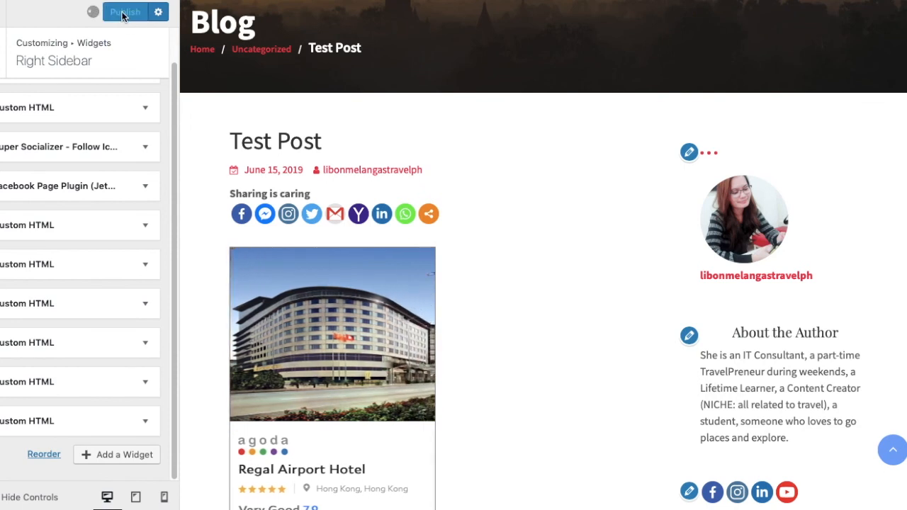
left_click(125, 12)
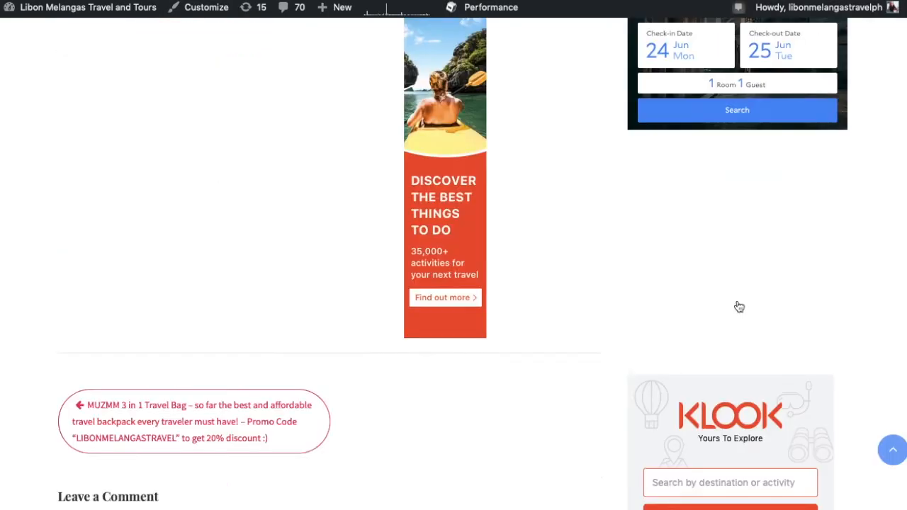
scroll("down", 3)
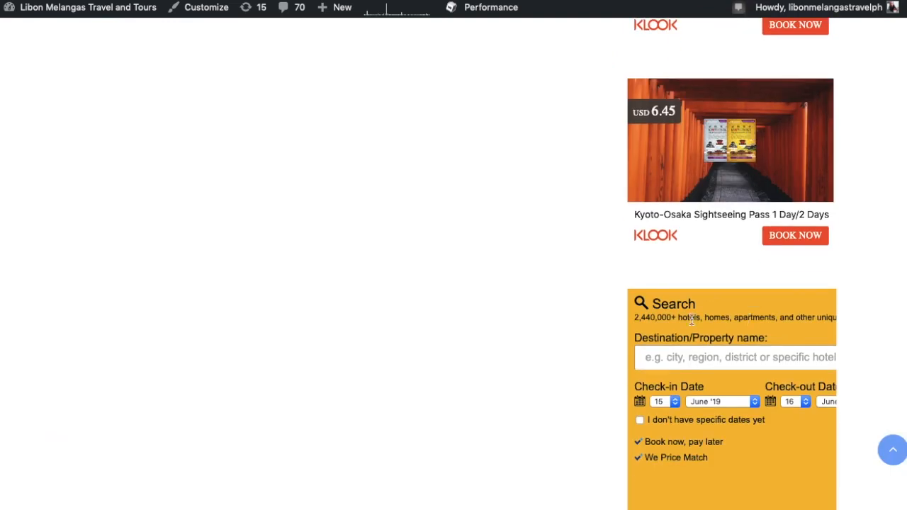
scroll("down", 3)
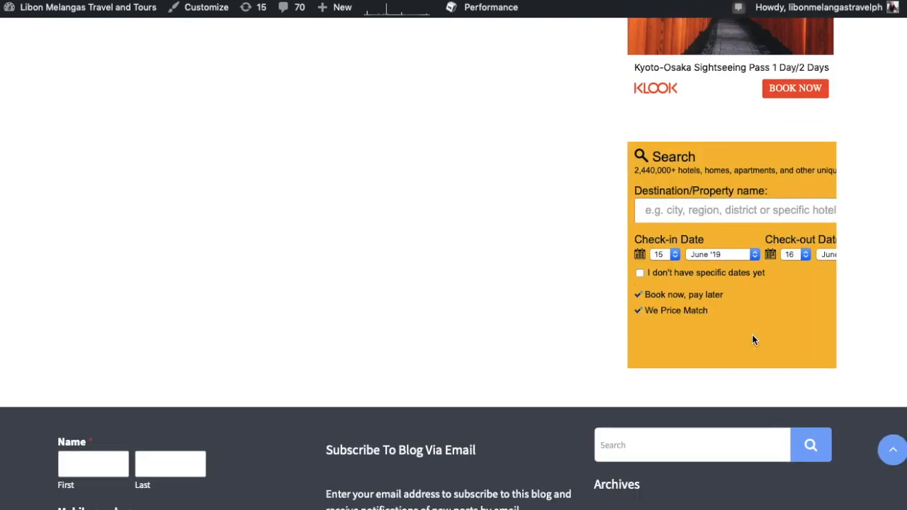
scroll("up", 3)
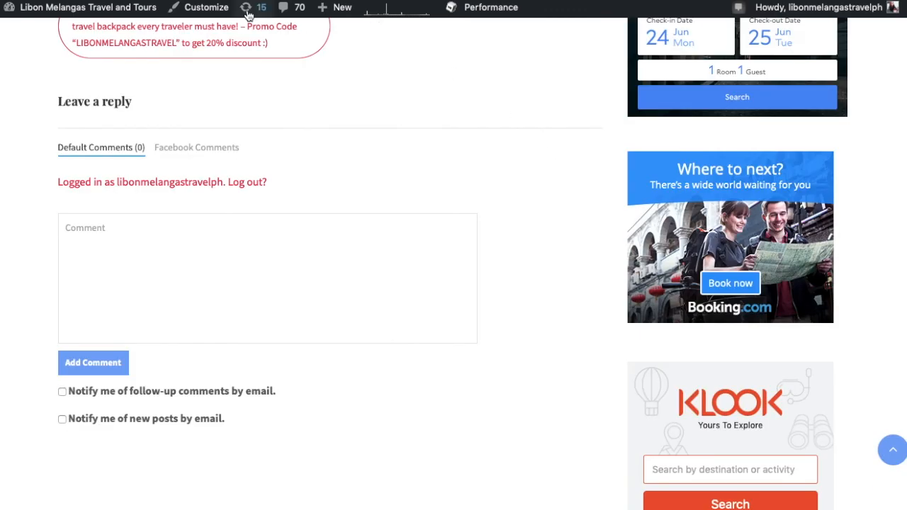